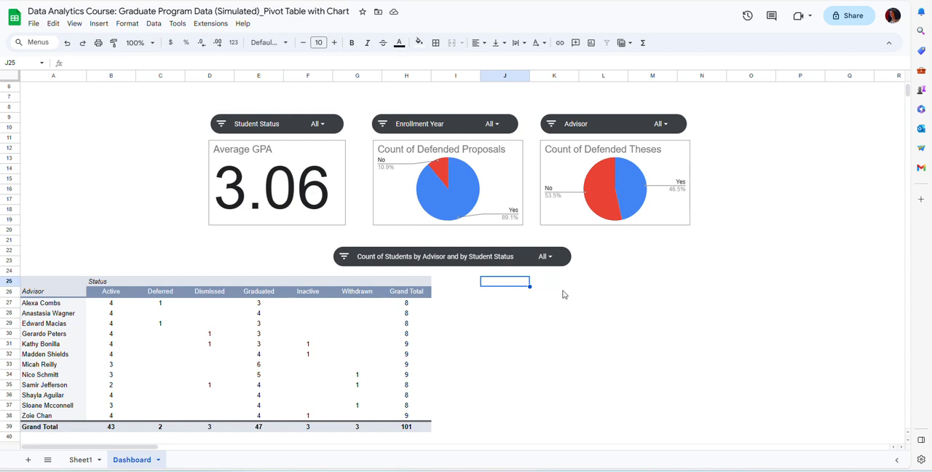
# Step: Switch to Sheet1 to view the student records
pyautogui.scroll(3)
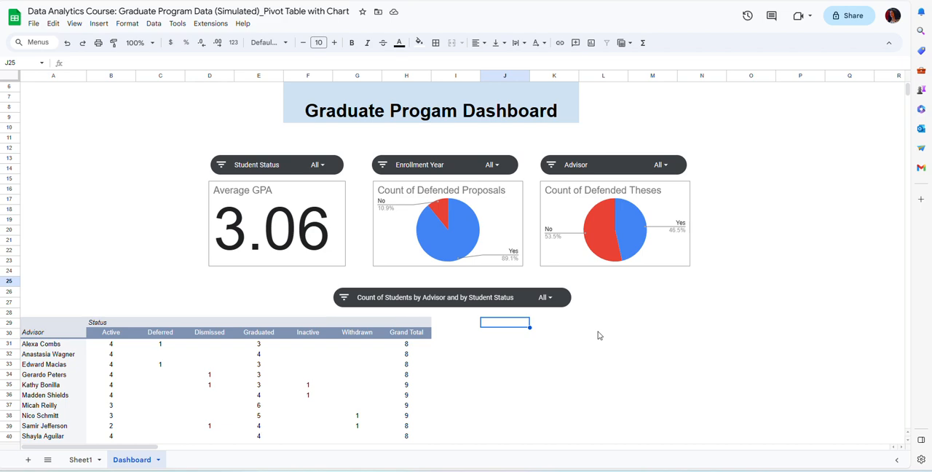
pyautogui.moveTo(640, 421)
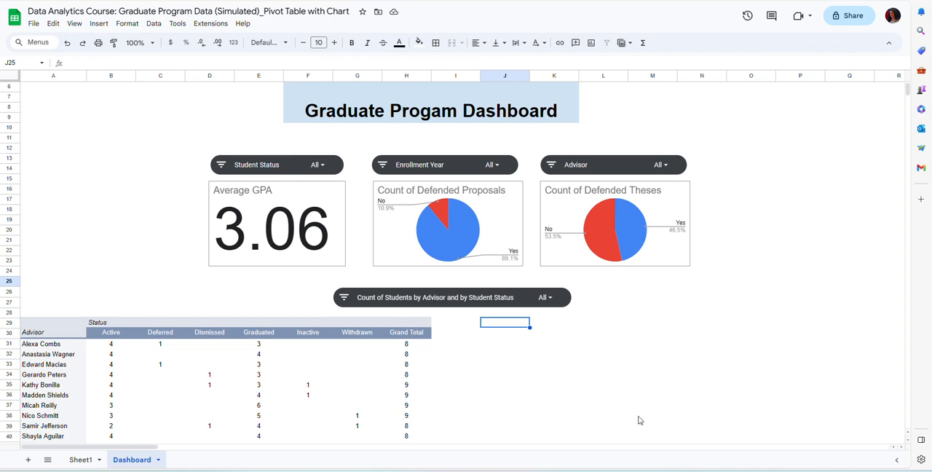
pyautogui.moveTo(667, 424)
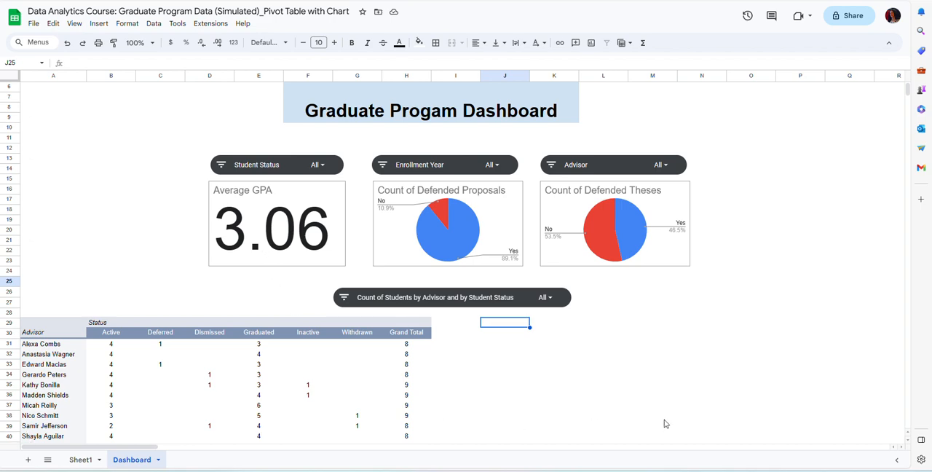
pyautogui.moveTo(616, 402)
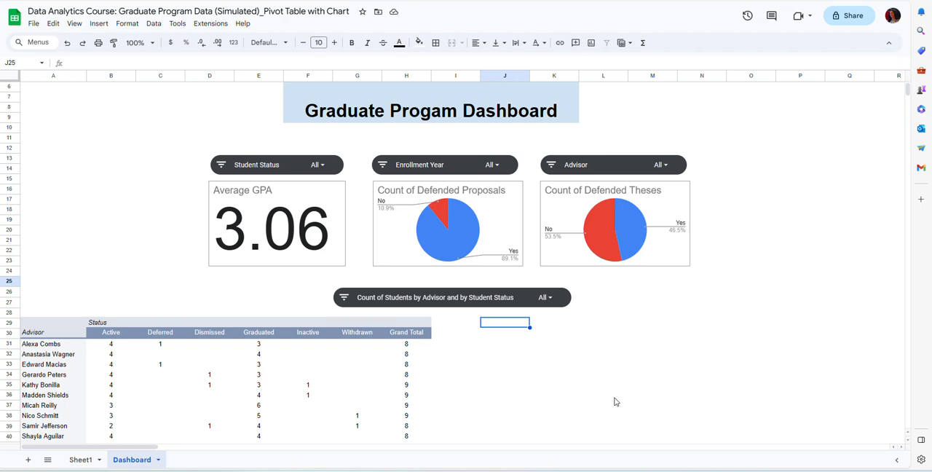
pyautogui.moveTo(608, 411)
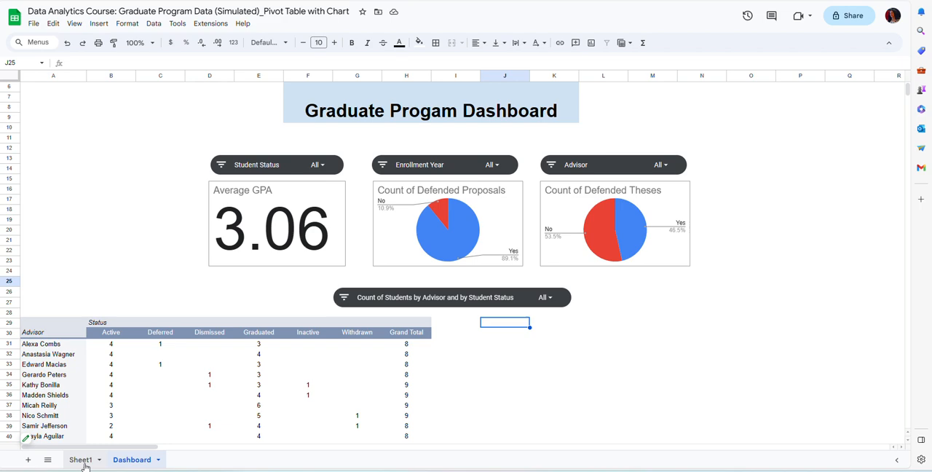
pyautogui.click(80, 460)
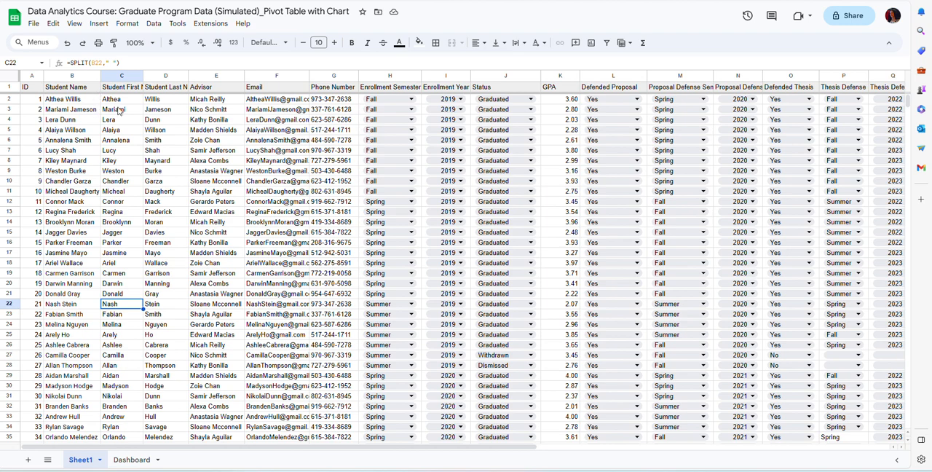
pyautogui.moveTo(399, 452)
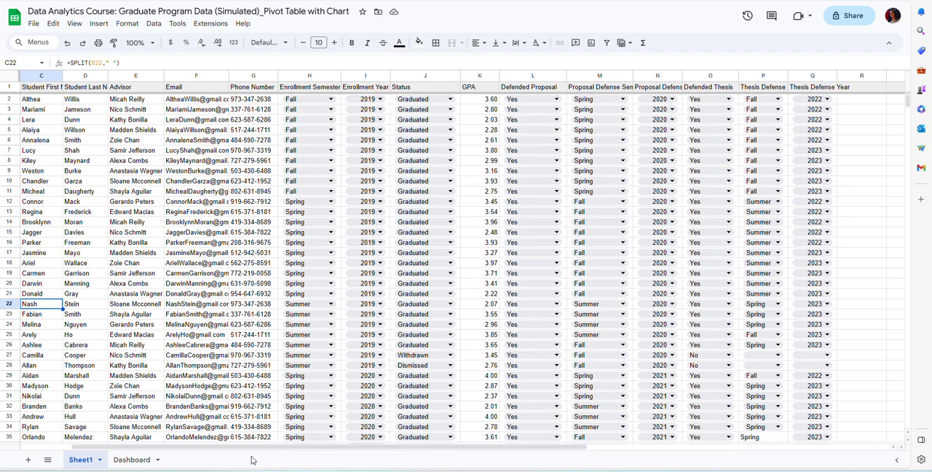
pyautogui.moveTo(209, 324)
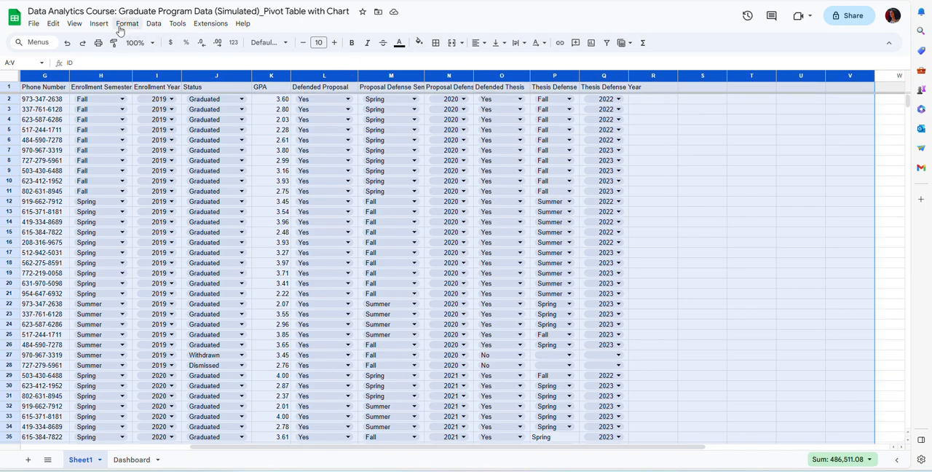
# Step: Insert a pivot table and begin entering the destination as an existing Dashboard sheet
pyautogui.click(98, 23)
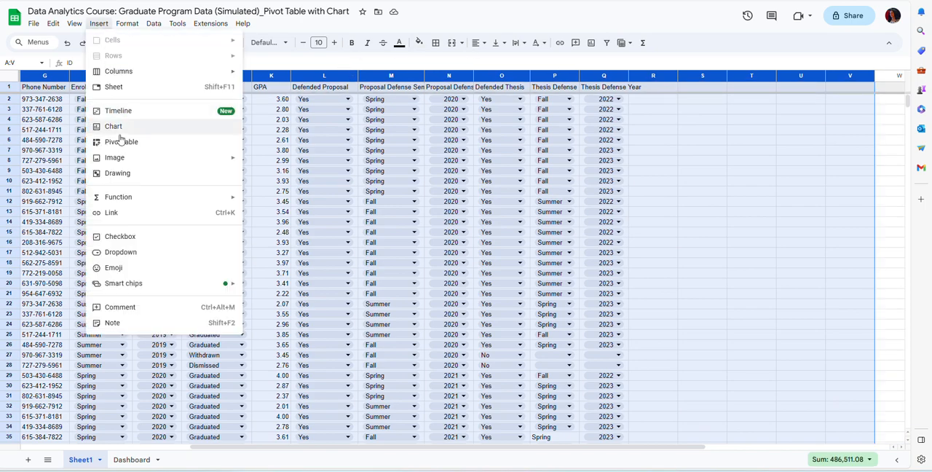
pyautogui.click(121, 141)
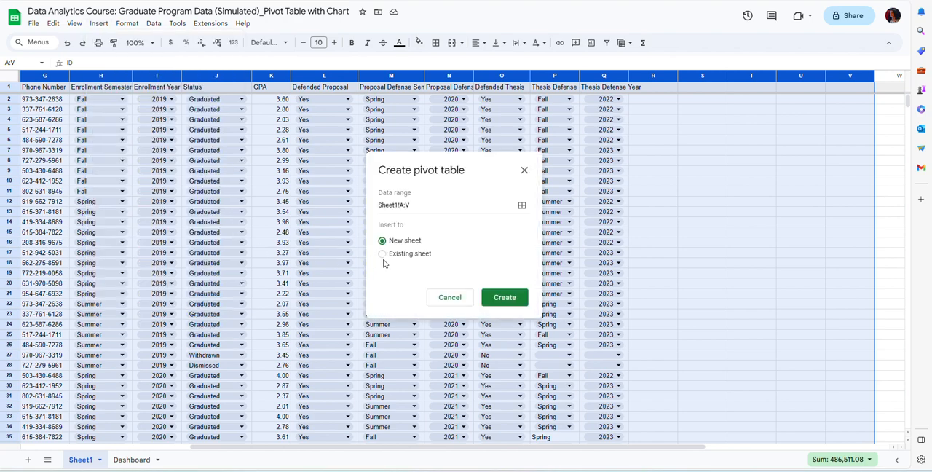
pyautogui.click(383, 253)
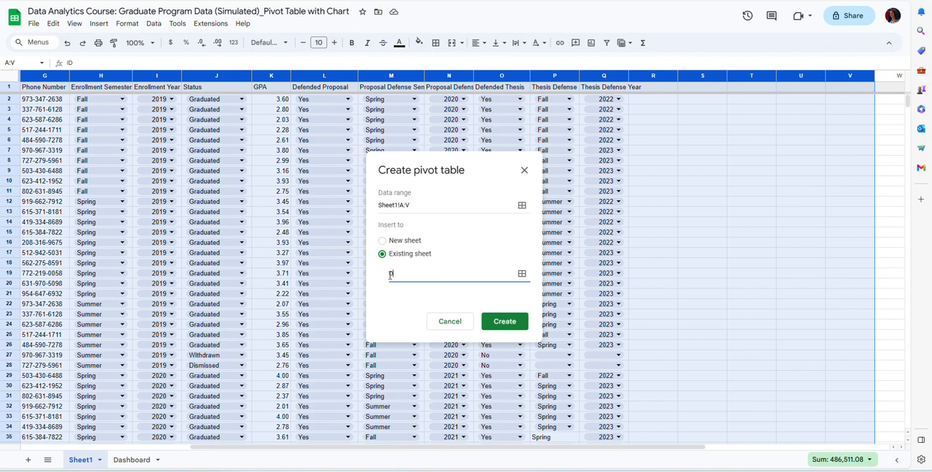
pyautogui.write('Dashboar')
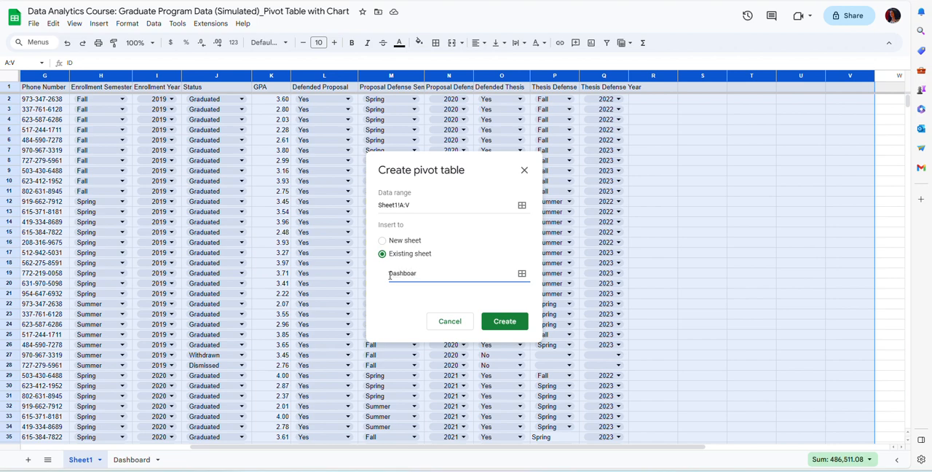
pyautogui.write('!')
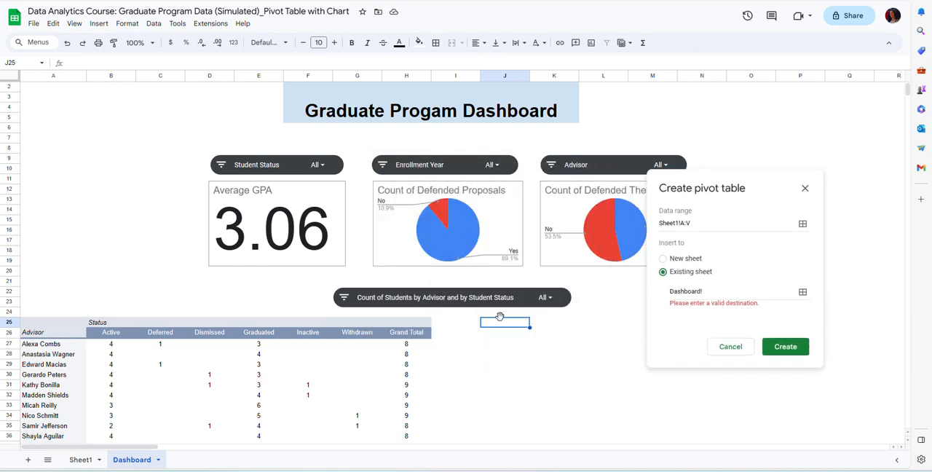
pyautogui.moveTo(502, 331)
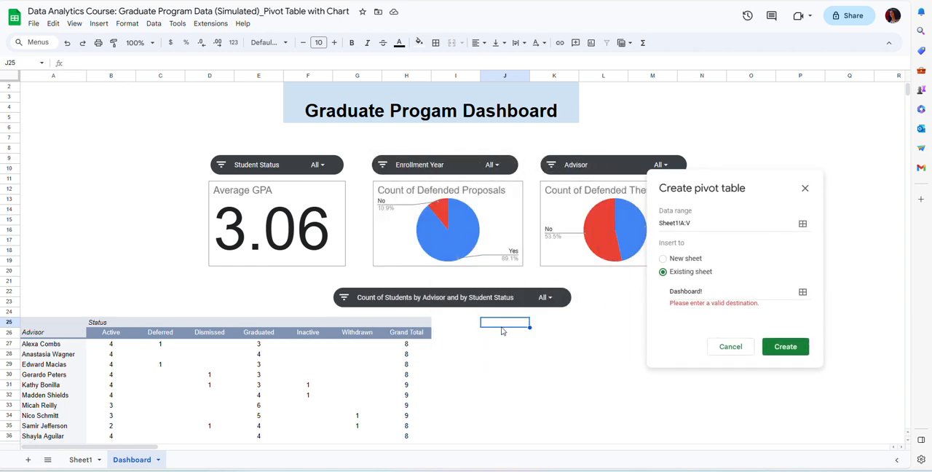
# Step: Finish the destination as Dashboard!J25 and create the pivot table
pyautogui.click(729, 291)
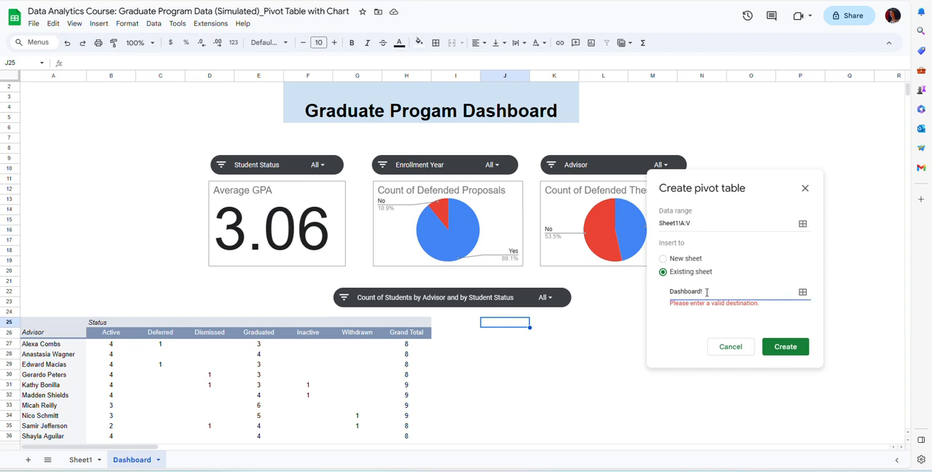
pyautogui.write('J25')
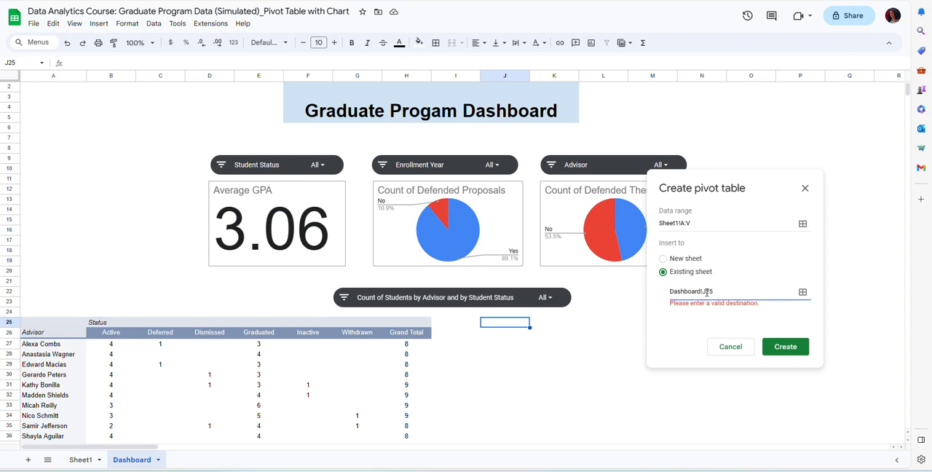
pyautogui.click(785, 346)
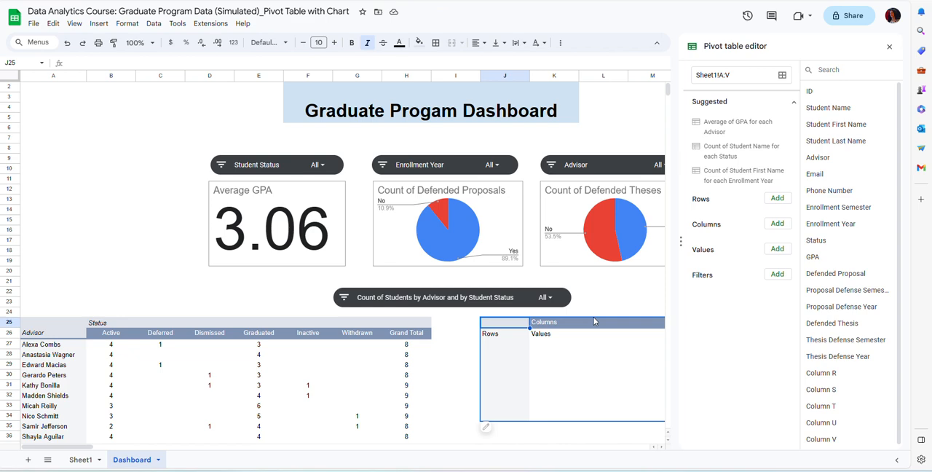
pyautogui.moveTo(623, 451)
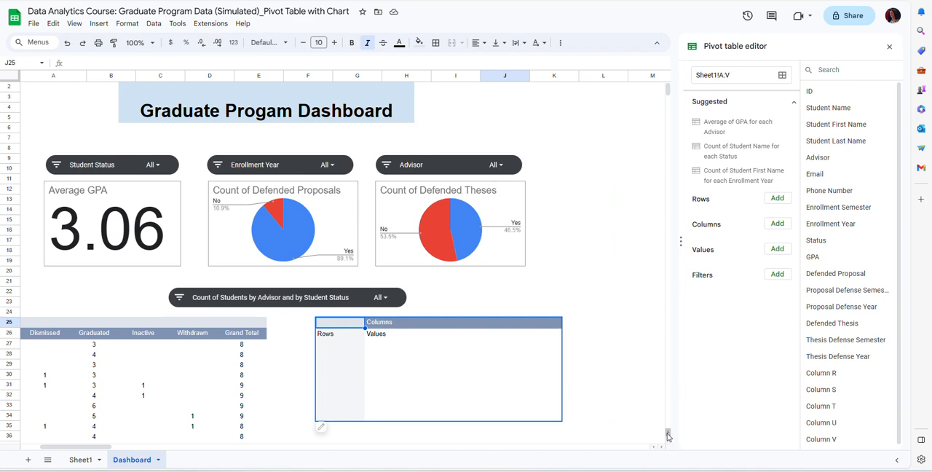
pyautogui.scroll(-3)
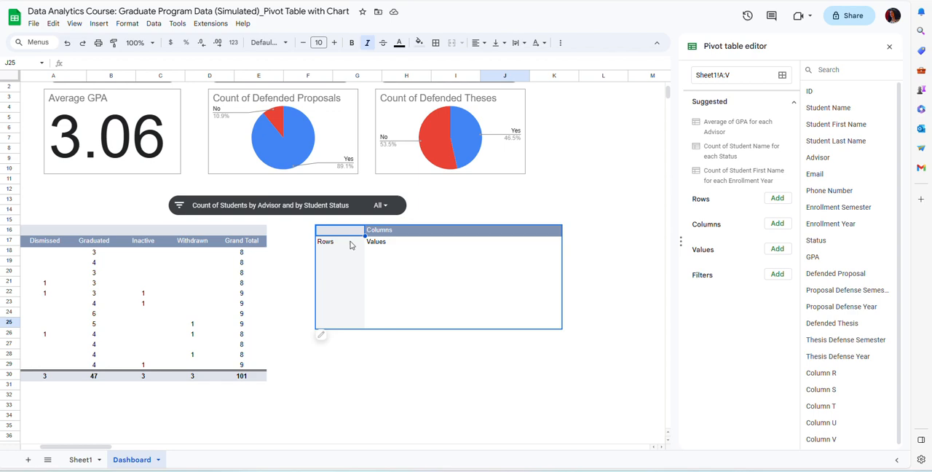
pyautogui.moveTo(319, 245)
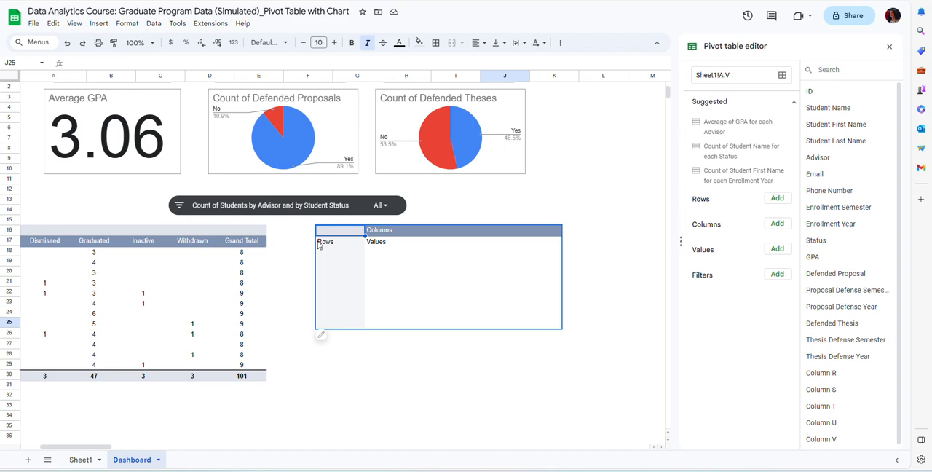
# Step: Start adding a Rows field to the pivot table
pyautogui.click(845, 69)
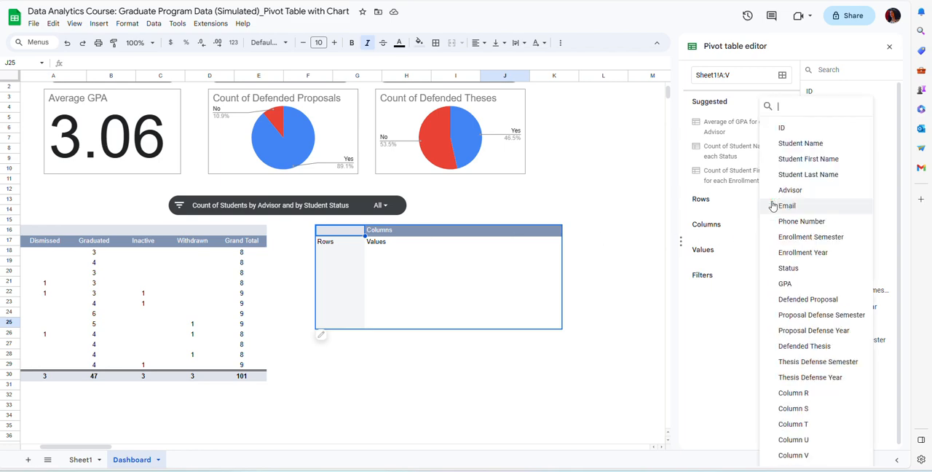
pyautogui.moveTo(802, 221)
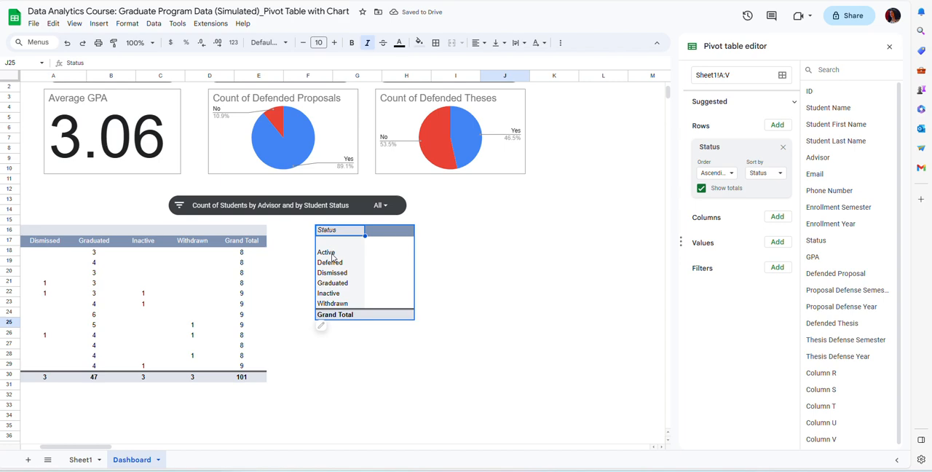
pyautogui.moveTo(355, 249)
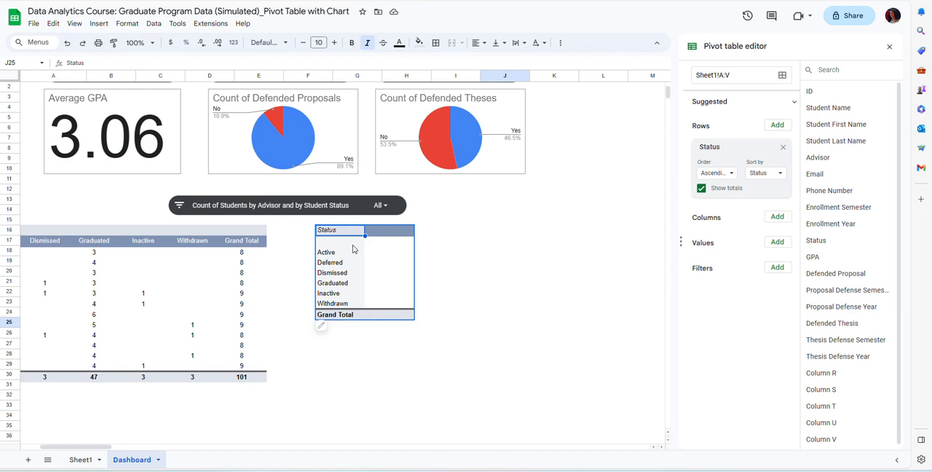
pyautogui.moveTo(339, 248)
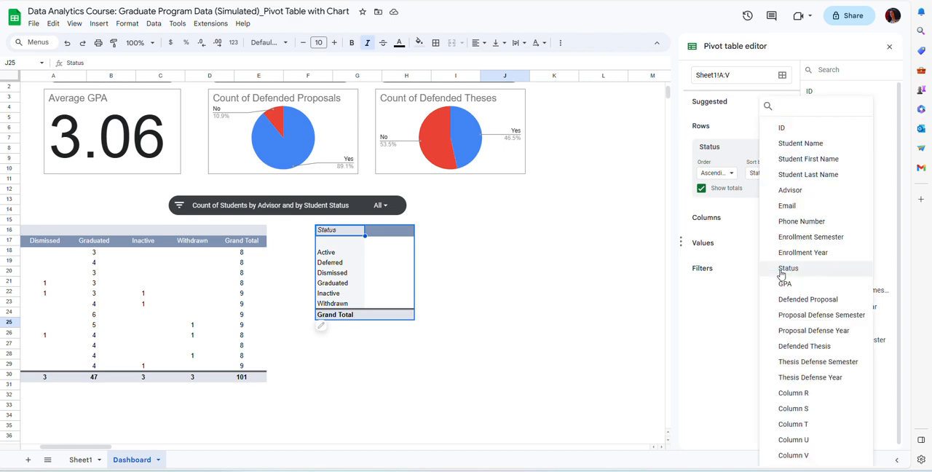
# Step: Add a Status filter that excludes blanks, leaving six statuses
pyautogui.click(789, 268)
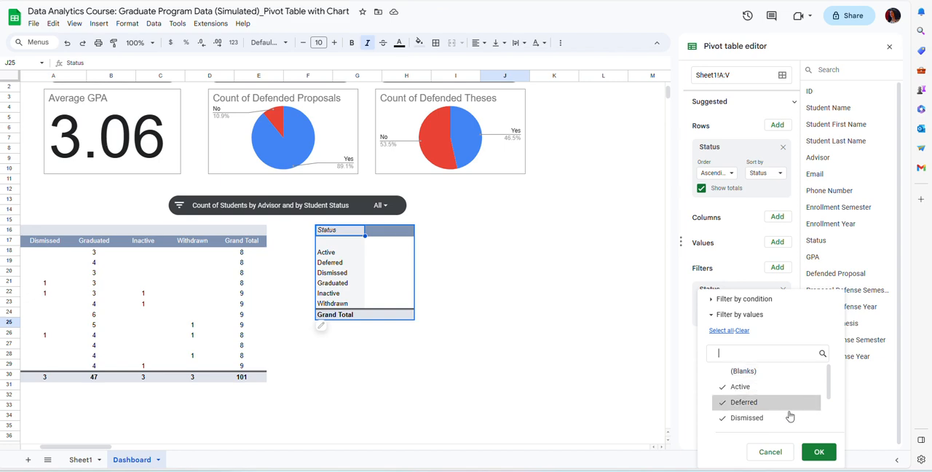
pyautogui.click(819, 452)
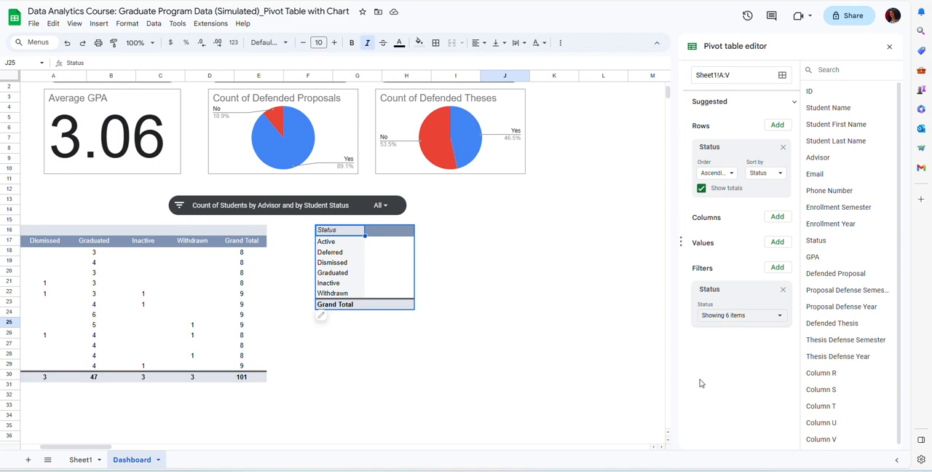
pyautogui.moveTo(691, 384)
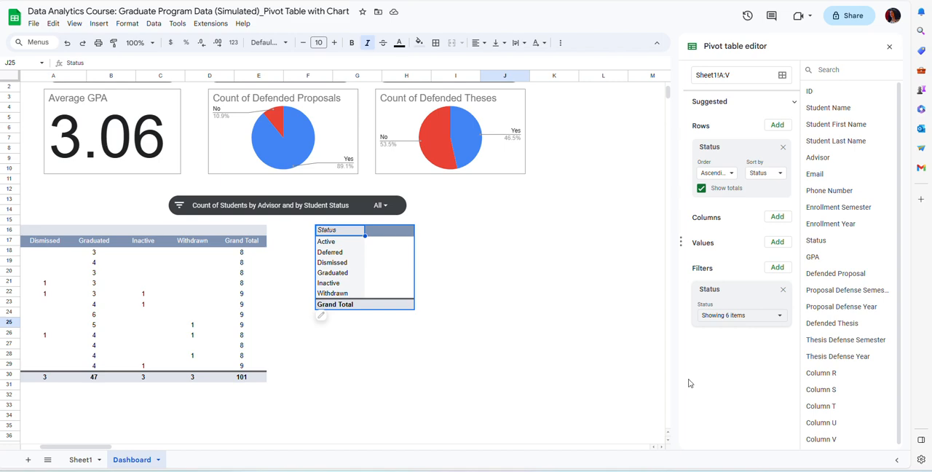
pyautogui.moveTo(336, 259)
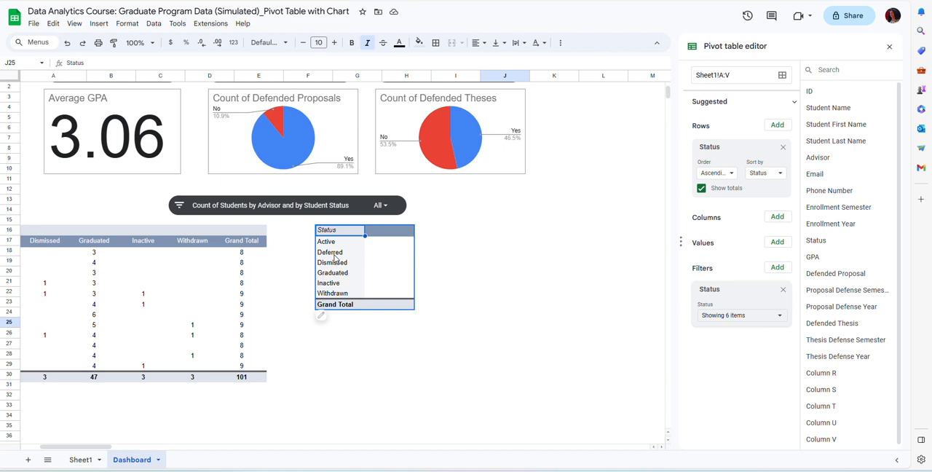
pyautogui.moveTo(359, 263)
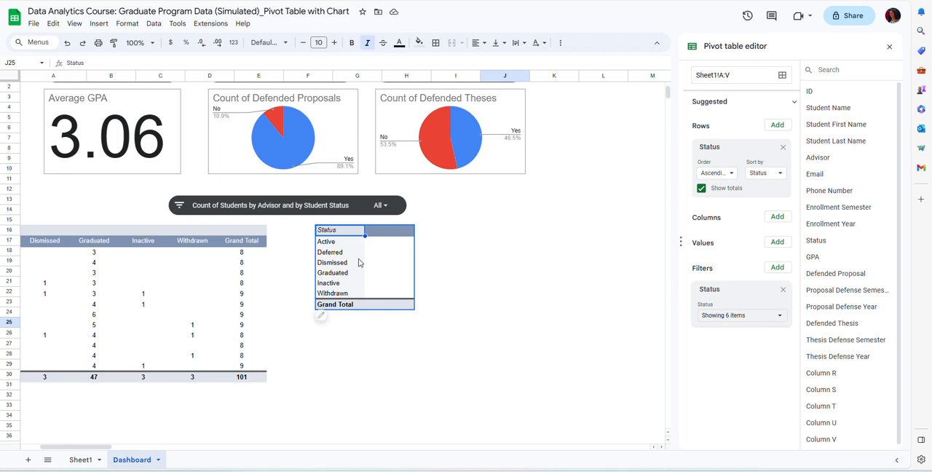
pyautogui.moveTo(354, 252)
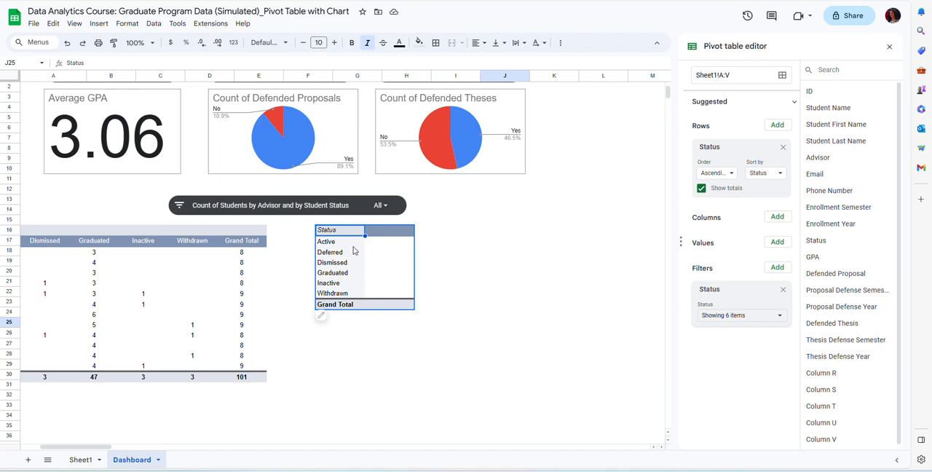
pyautogui.moveTo(356, 255)
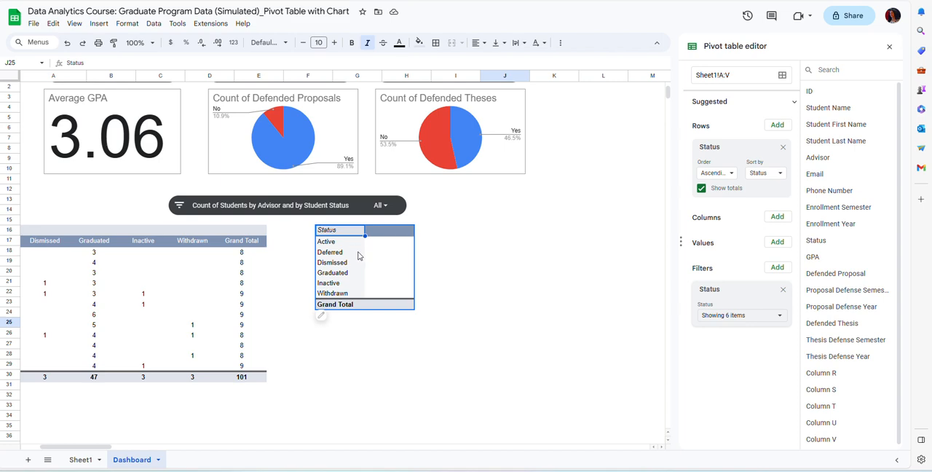
pyautogui.moveTo(786, 213)
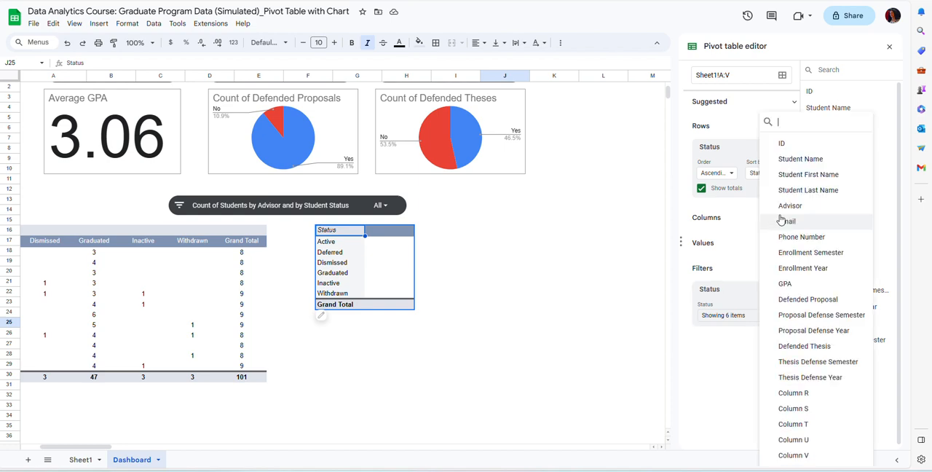
pyautogui.moveTo(803, 268)
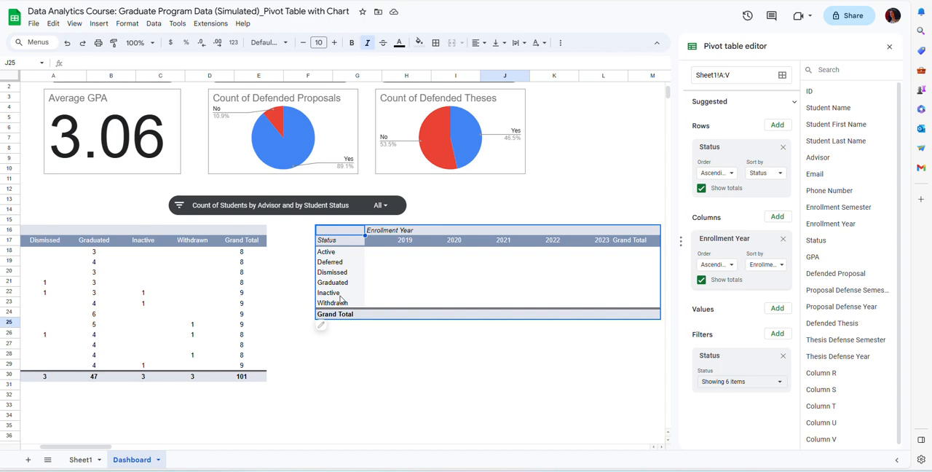
pyautogui.moveTo(419, 256)
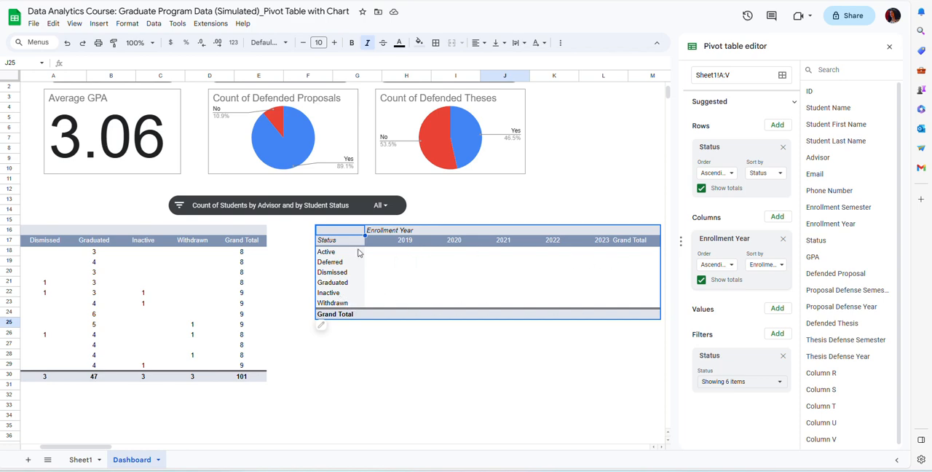
pyautogui.moveTo(479, 253)
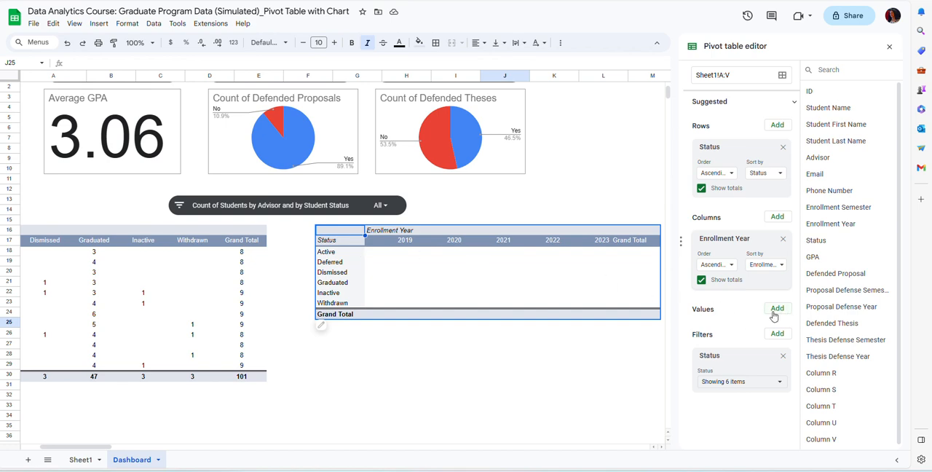
# Step: Add Student Name as the pivot values, counted with COUNTA
pyautogui.click(778, 309)
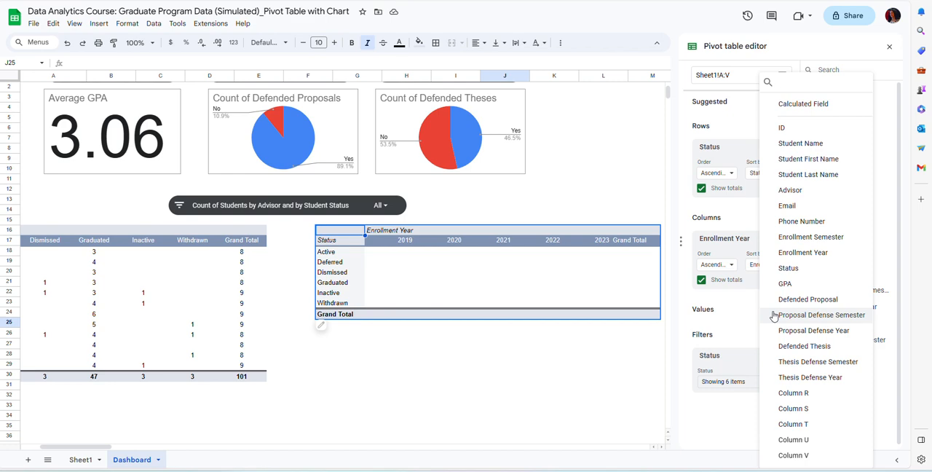
pyautogui.click(816, 82)
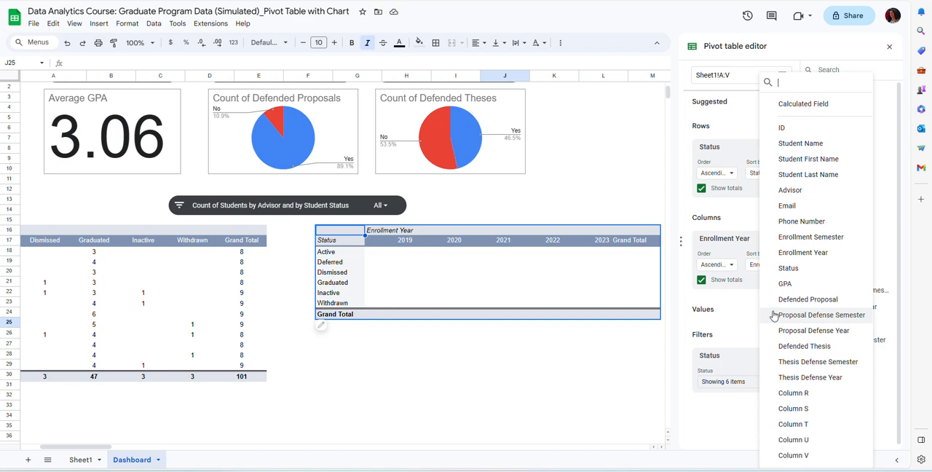
pyautogui.moveTo(787, 143)
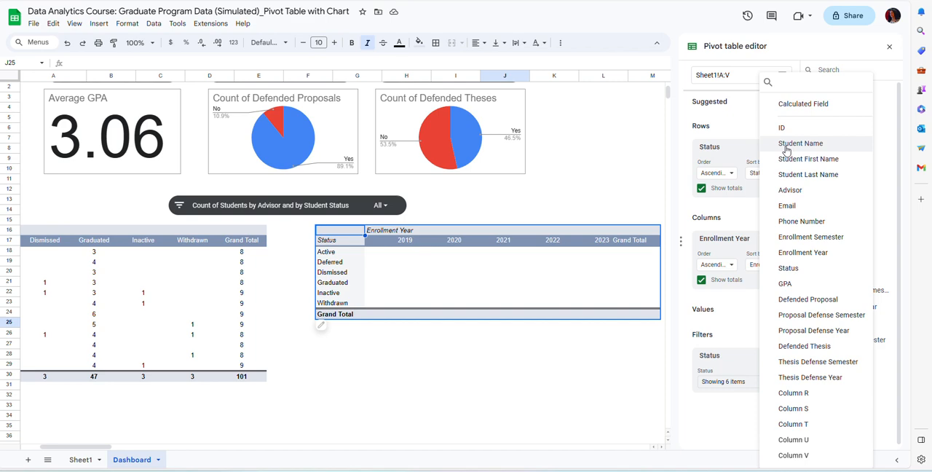
pyautogui.click(801, 142)
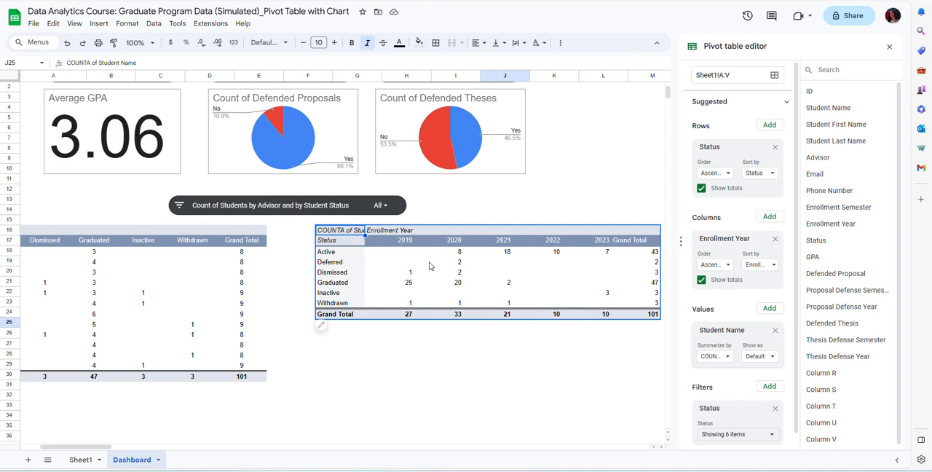
pyautogui.moveTo(413, 286)
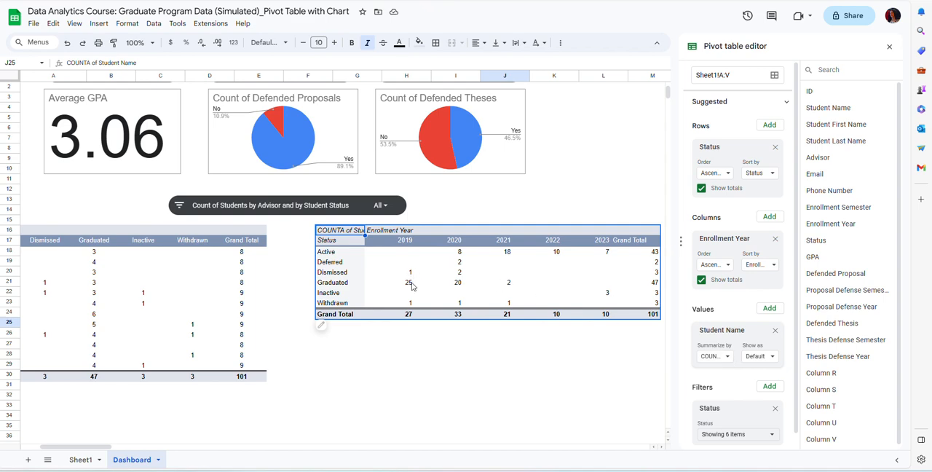
pyautogui.moveTo(408, 291)
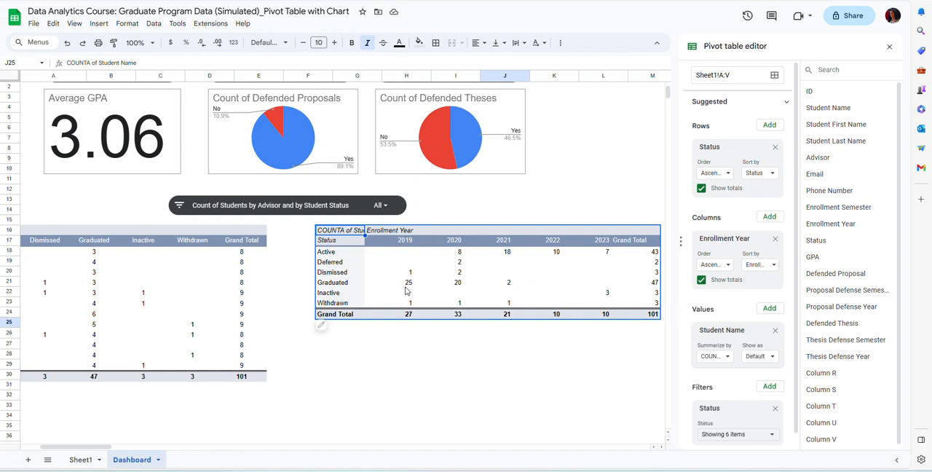
pyautogui.moveTo(411, 291)
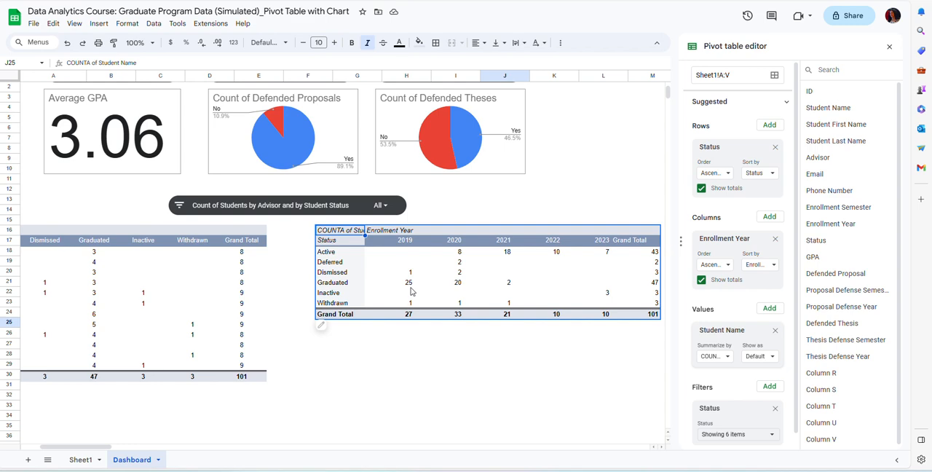
pyautogui.moveTo(409, 321)
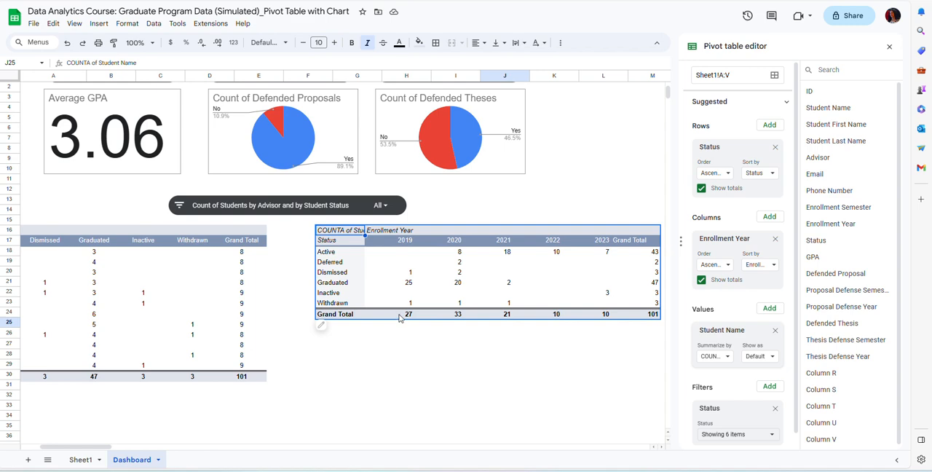
pyautogui.moveTo(409, 318)
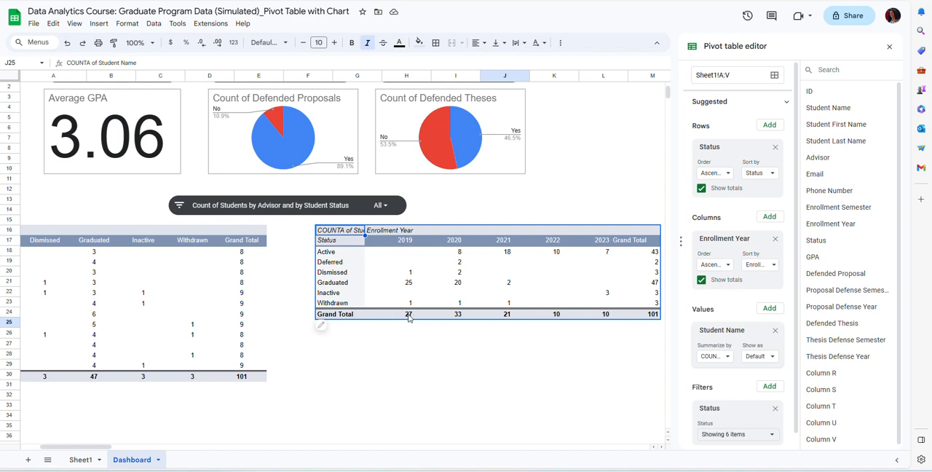
pyautogui.moveTo(501, 319)
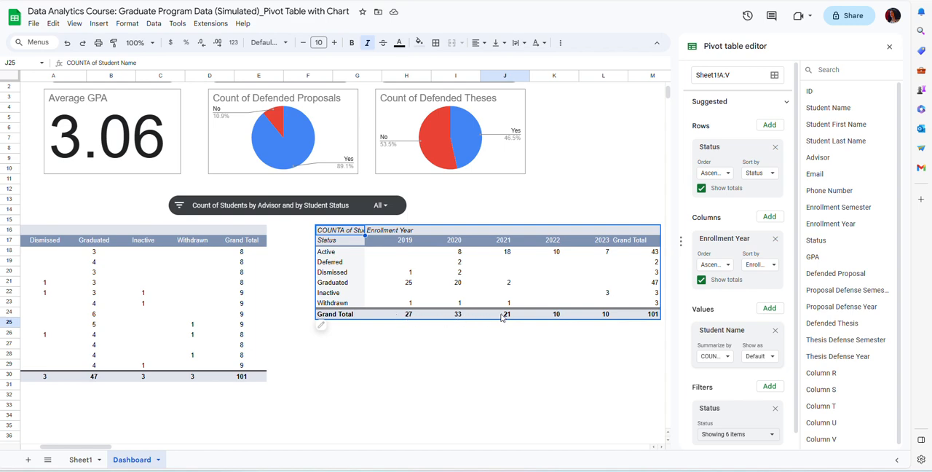
pyautogui.moveTo(588, 316)
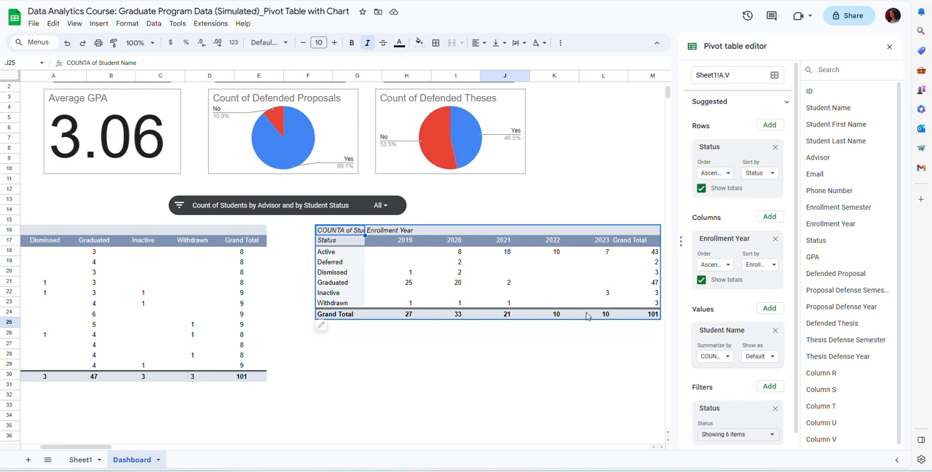
pyautogui.moveTo(610, 319)
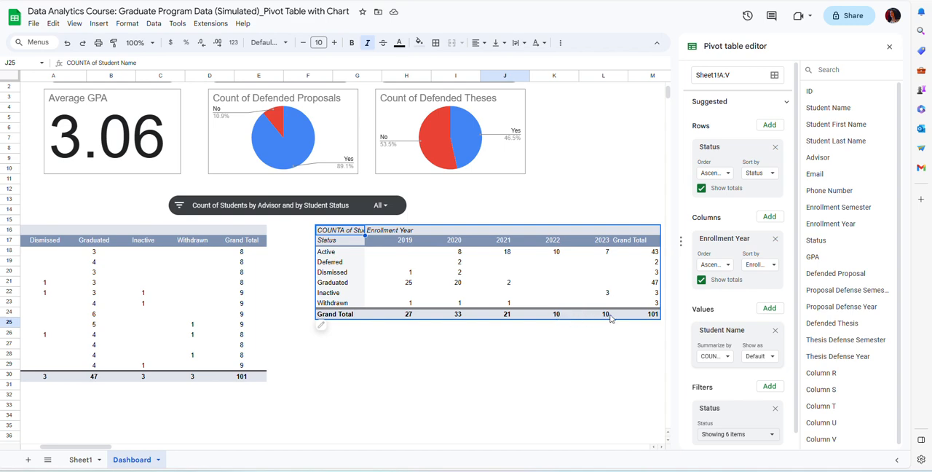
pyautogui.moveTo(466, 252)
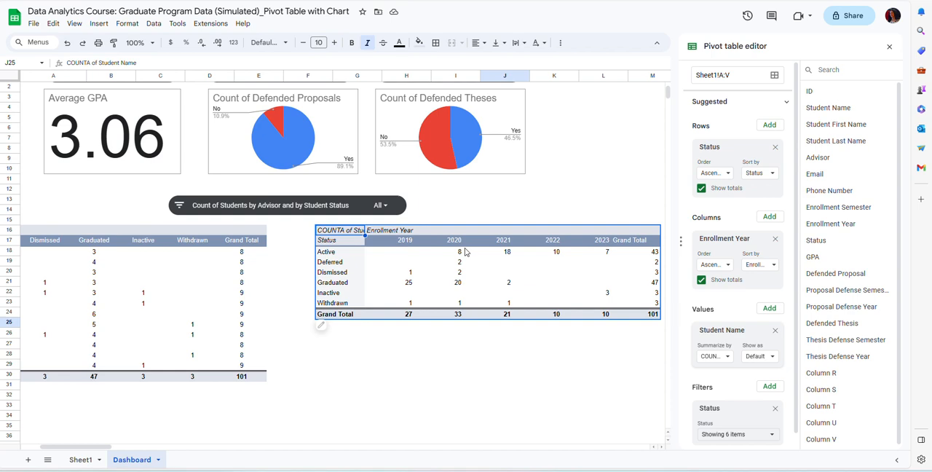
pyautogui.moveTo(459, 309)
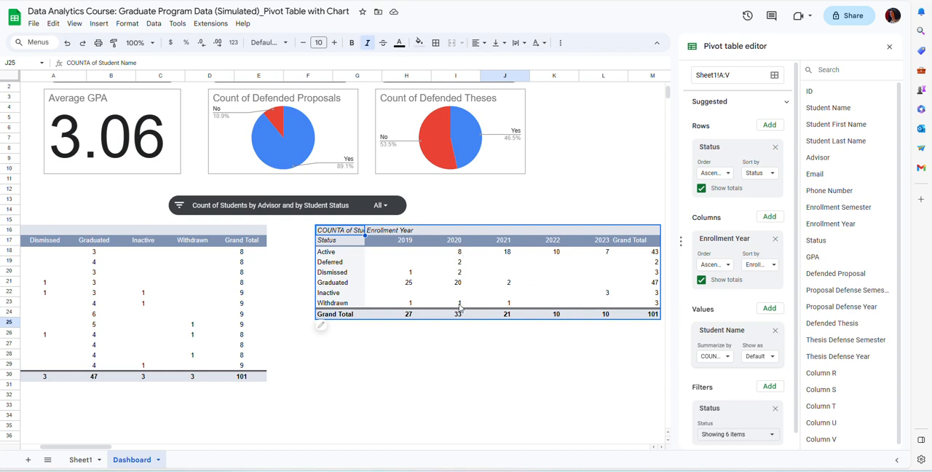
pyautogui.moveTo(480, 297)
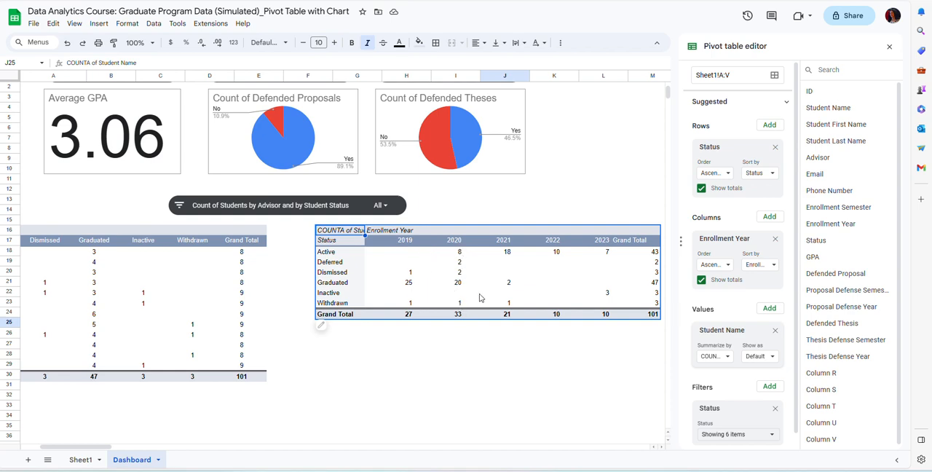
pyautogui.moveTo(523, 267)
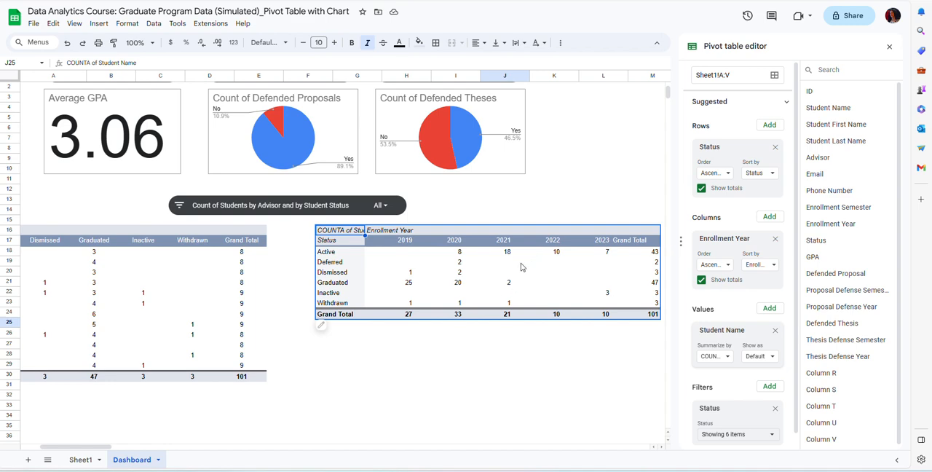
pyautogui.moveTo(514, 259)
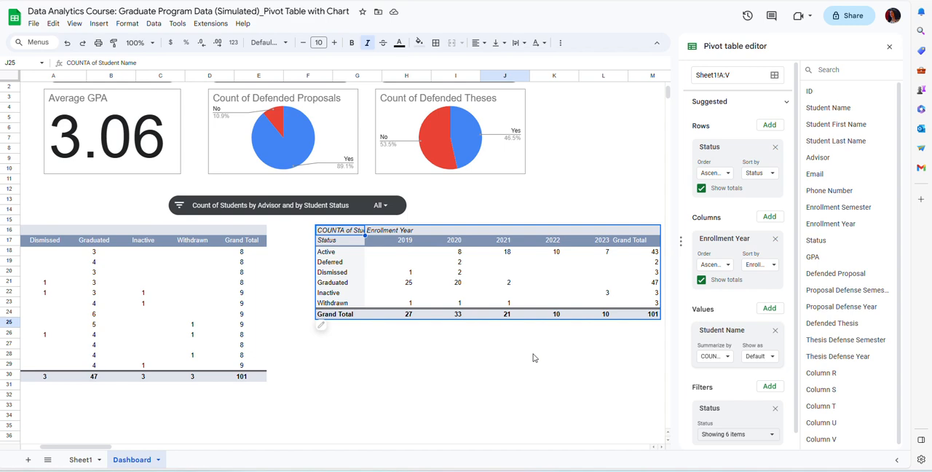
pyautogui.moveTo(512, 357)
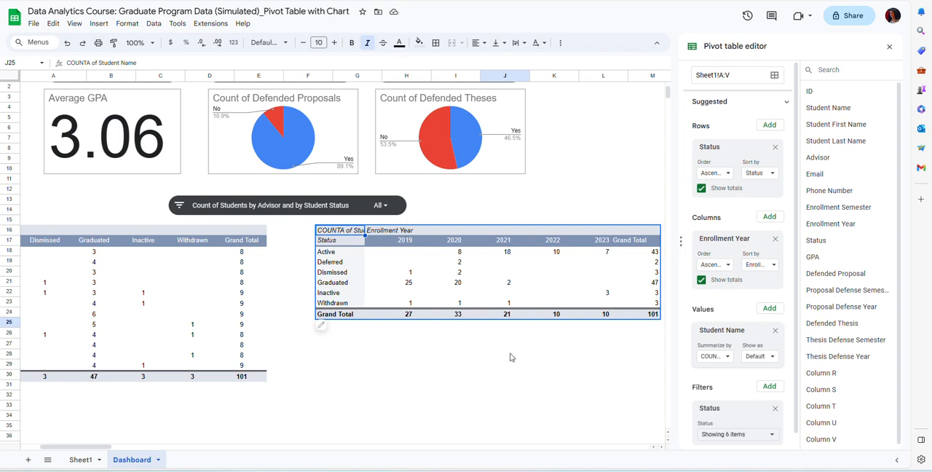
pyautogui.moveTo(471, 365)
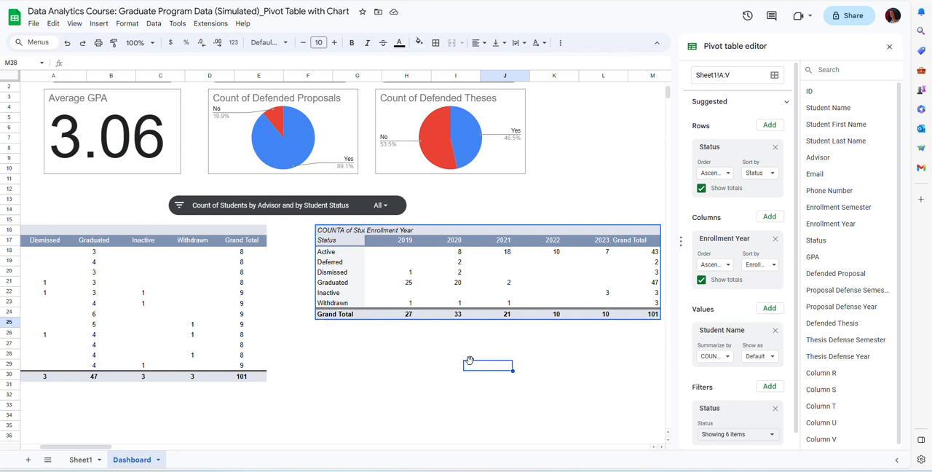
pyautogui.moveTo(343, 250)
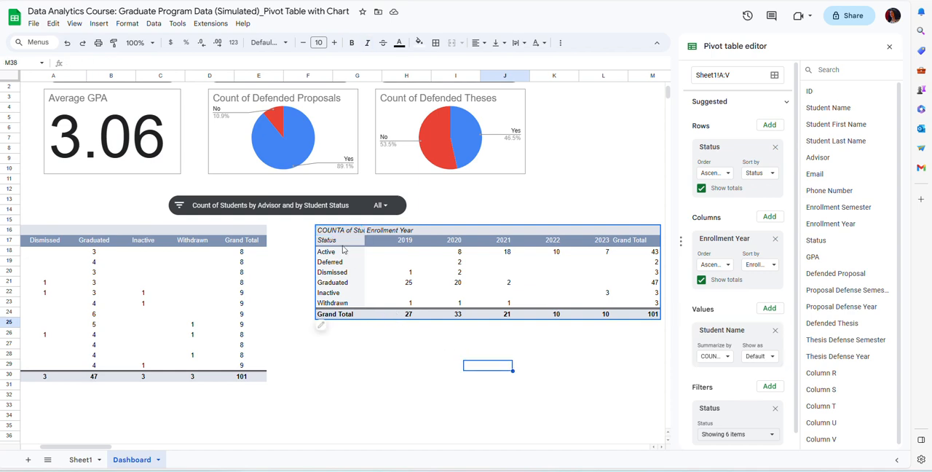
# Step: Select pivot cells J26:O32, excluding grand totals
pyautogui.click(340, 240)
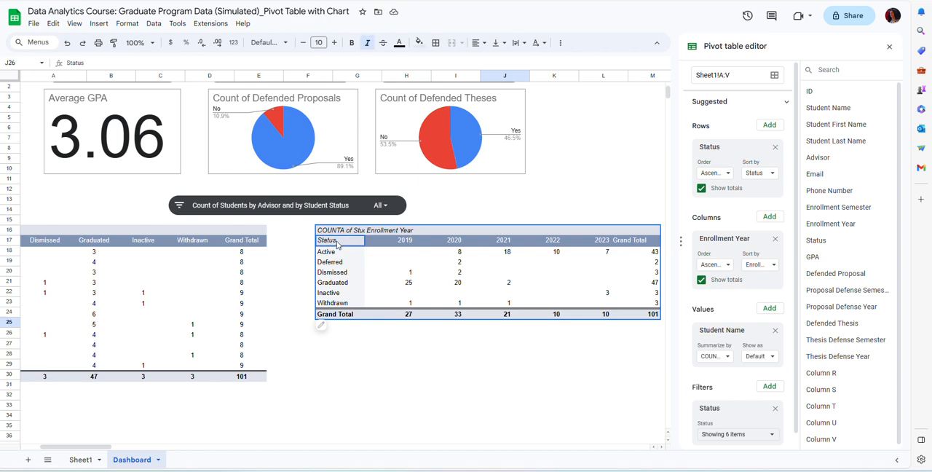
pyautogui.moveTo(339, 241); pyautogui.dragTo(339, 303)
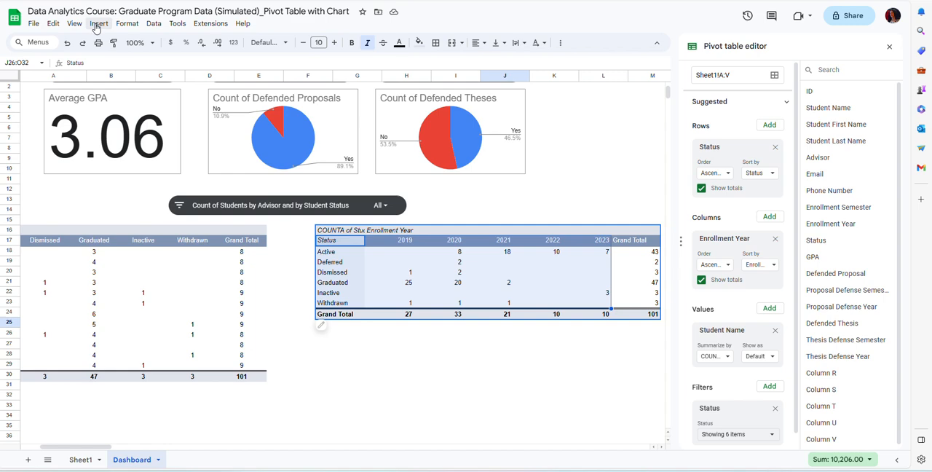
# Step: Insert a chart from the selected pivot data
pyautogui.click(98, 24)
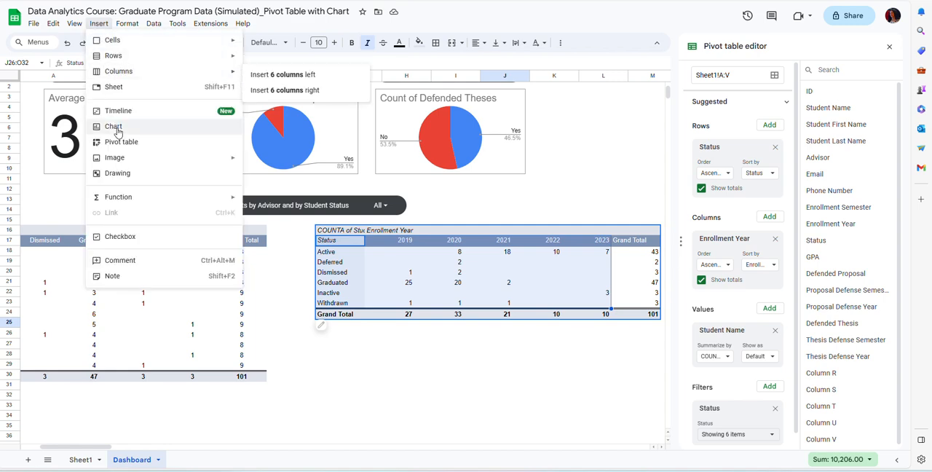
pyautogui.click(114, 126)
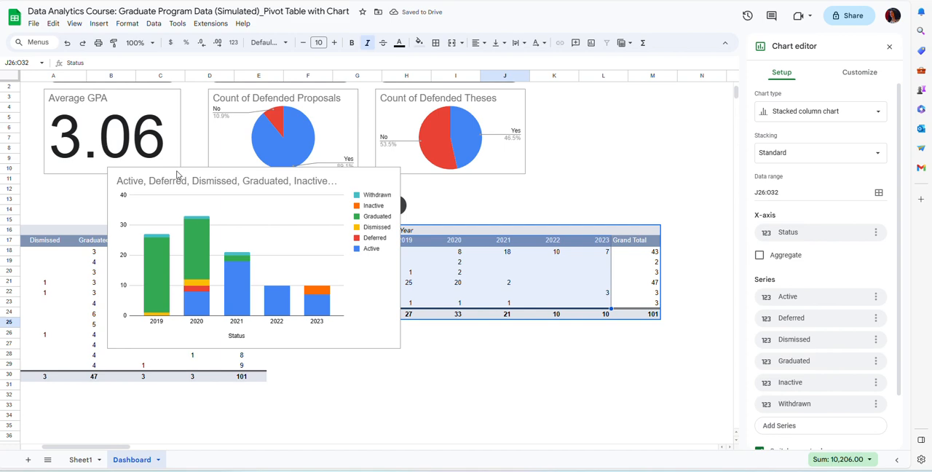
pyautogui.moveTo(233, 190)
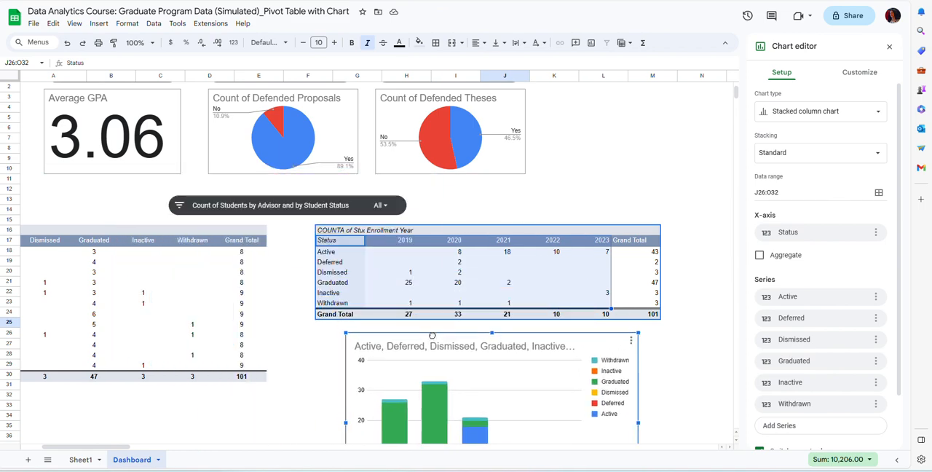
pyautogui.scroll(-3)
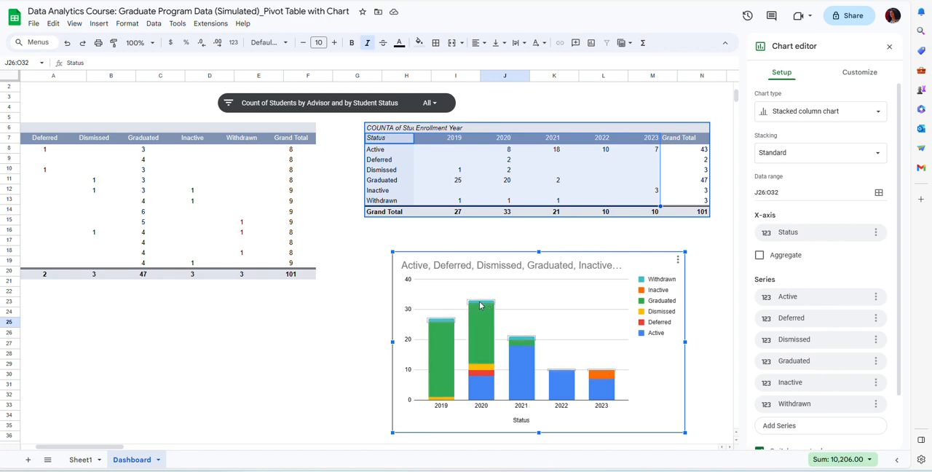
pyautogui.moveTo(518, 341)
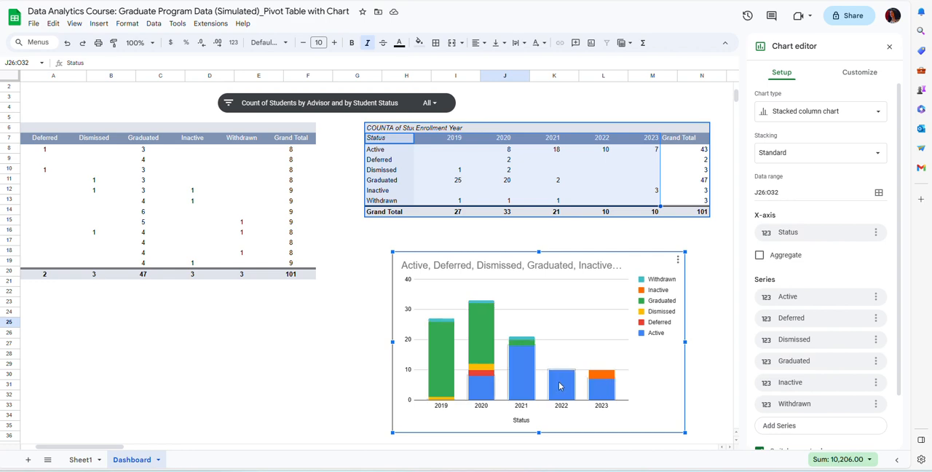
pyautogui.moveTo(571, 397)
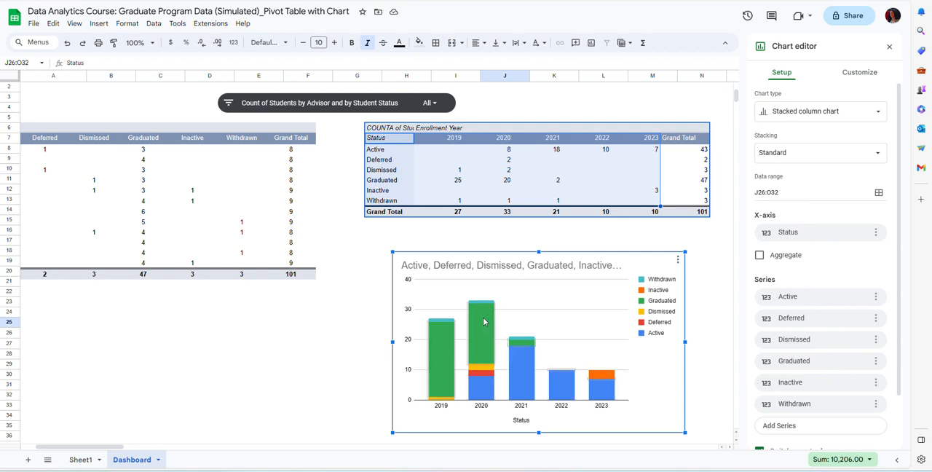
pyautogui.moveTo(482, 373)
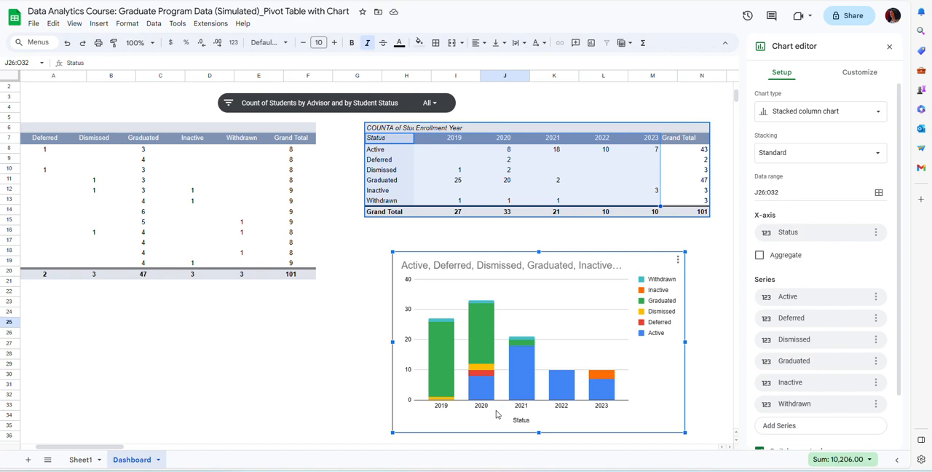
pyautogui.moveTo(603, 428)
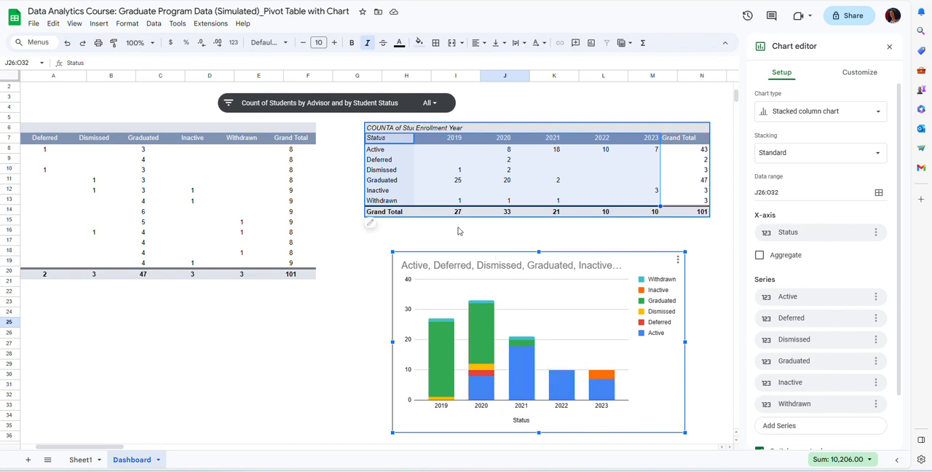
pyautogui.moveTo(430, 194)
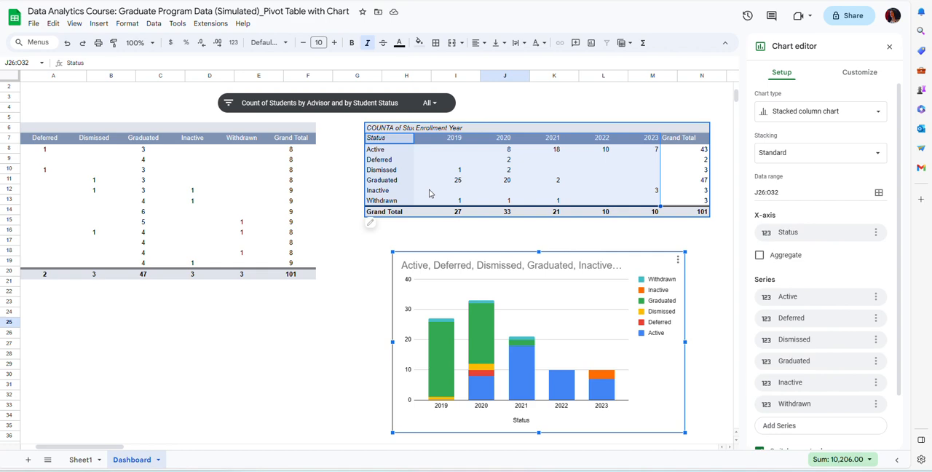
pyautogui.moveTo(695, 139)
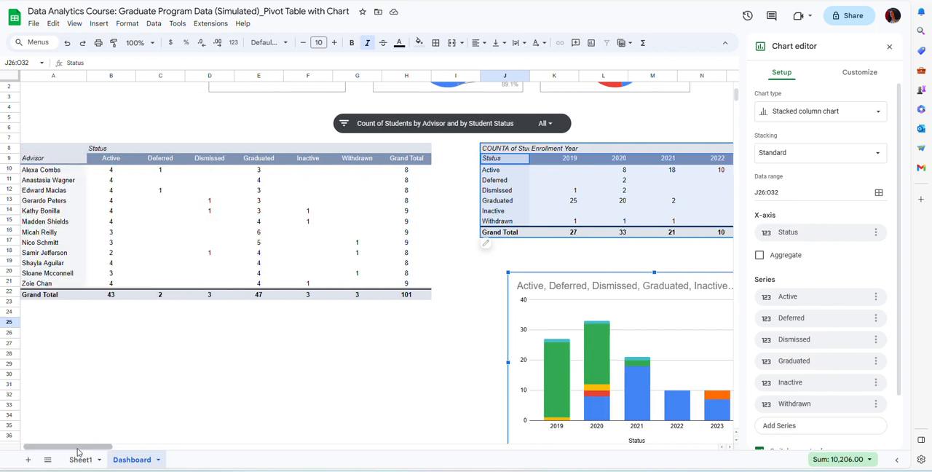
pyautogui.moveTo(64, 176)
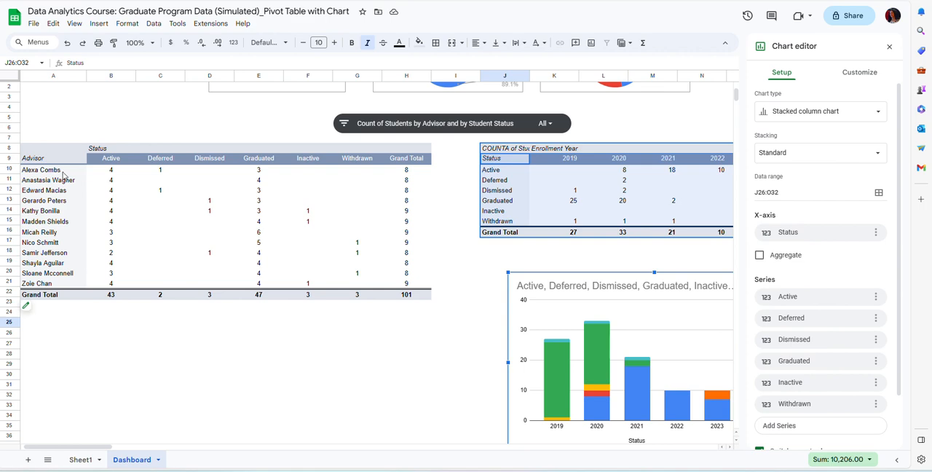
pyautogui.moveTo(63, 176)
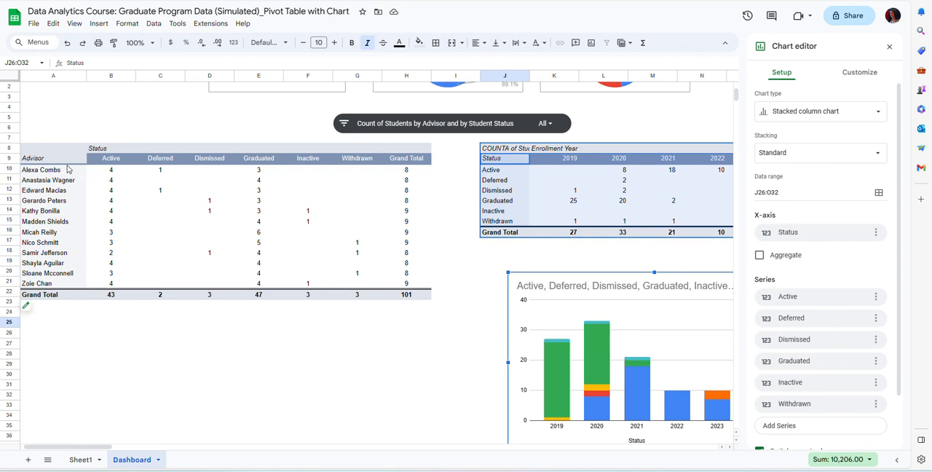
pyautogui.moveTo(106, 174)
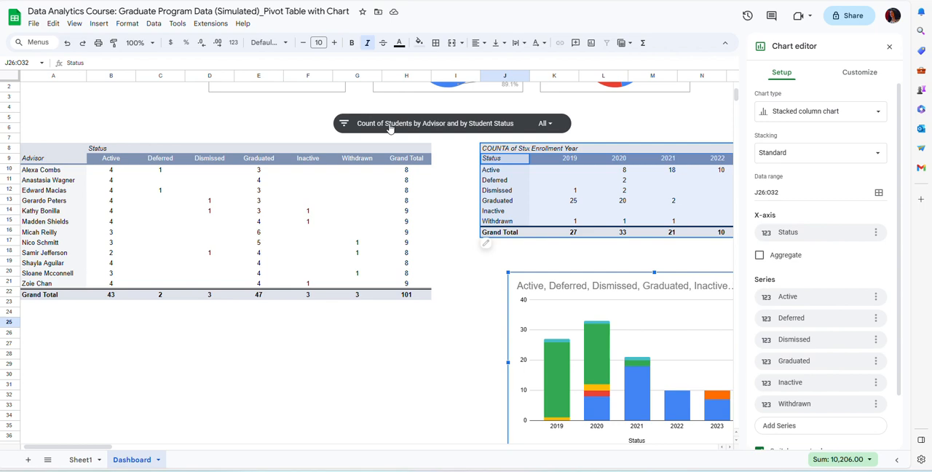
pyautogui.moveTo(373, 123)
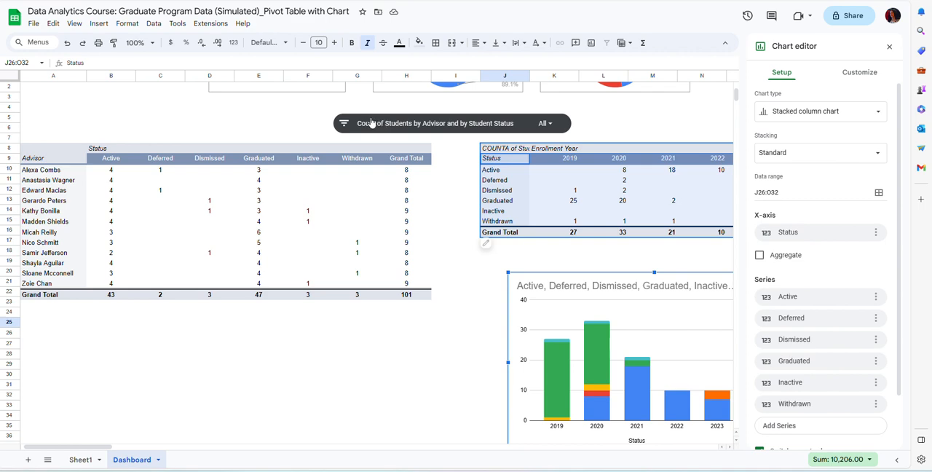
pyautogui.moveTo(329, 141)
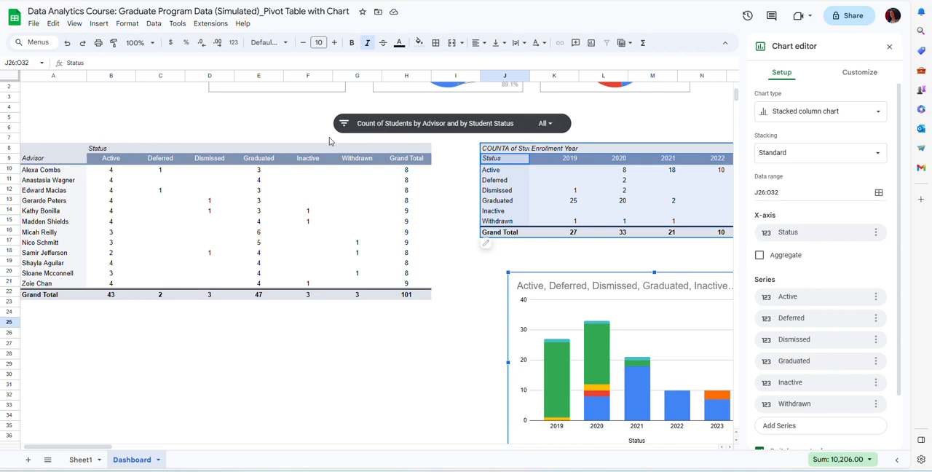
pyautogui.moveTo(236, 165)
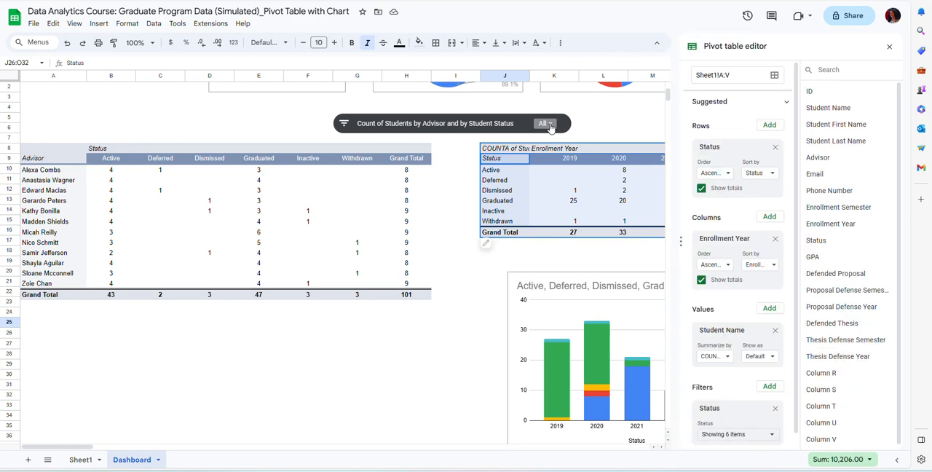
# Step: Open the advisor slicer choices, then close the pivot table editor
pyautogui.click(544, 123)
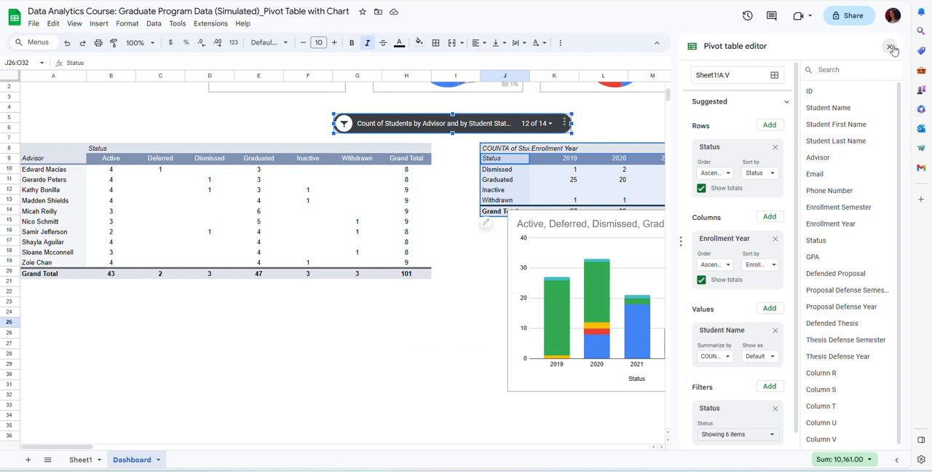
pyautogui.click(893, 46)
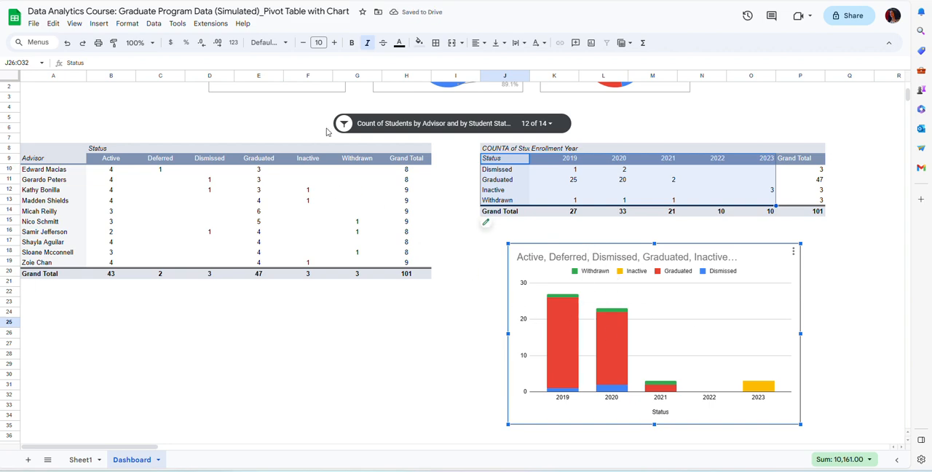
pyautogui.moveTo(473, 313)
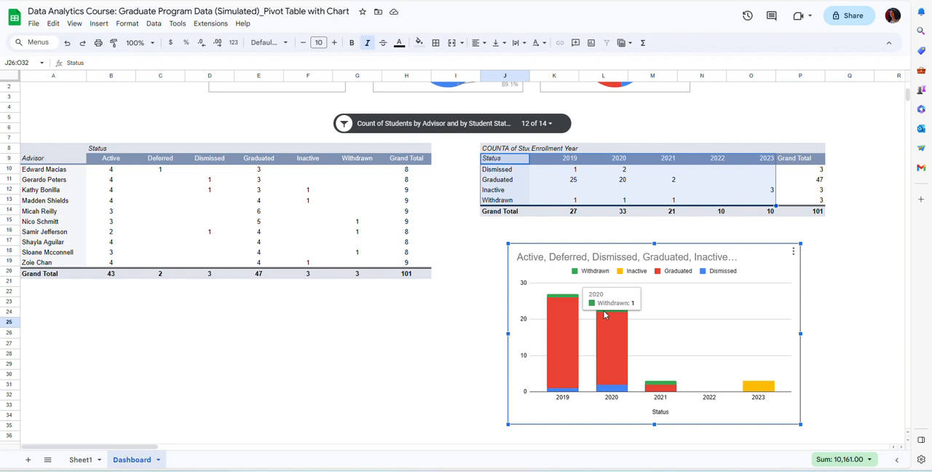
pyautogui.moveTo(553, 280)
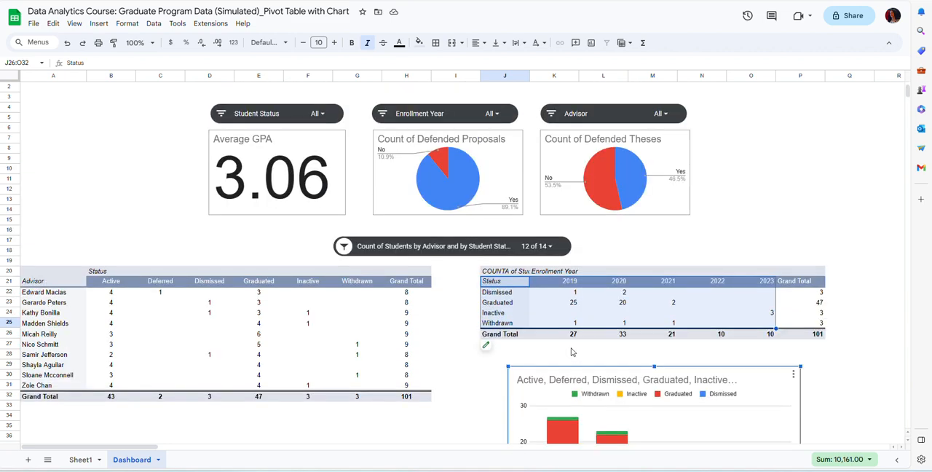
pyautogui.moveTo(590, 327)
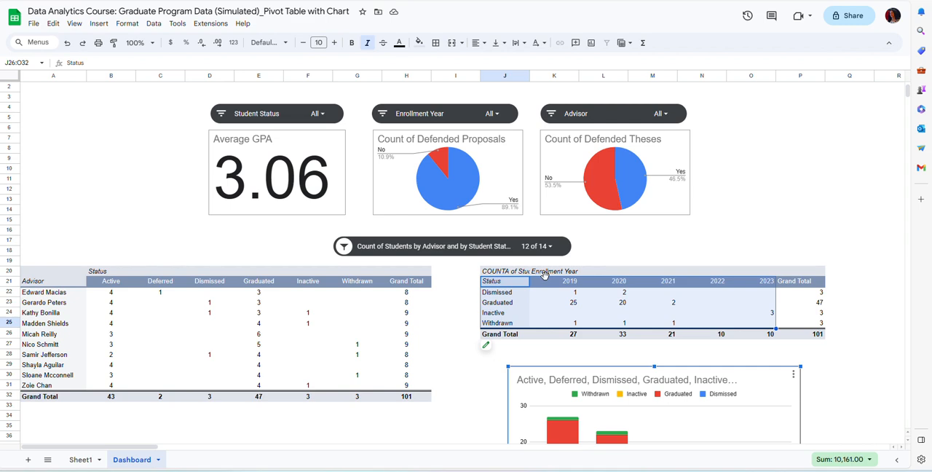
pyautogui.moveTo(596, 298)
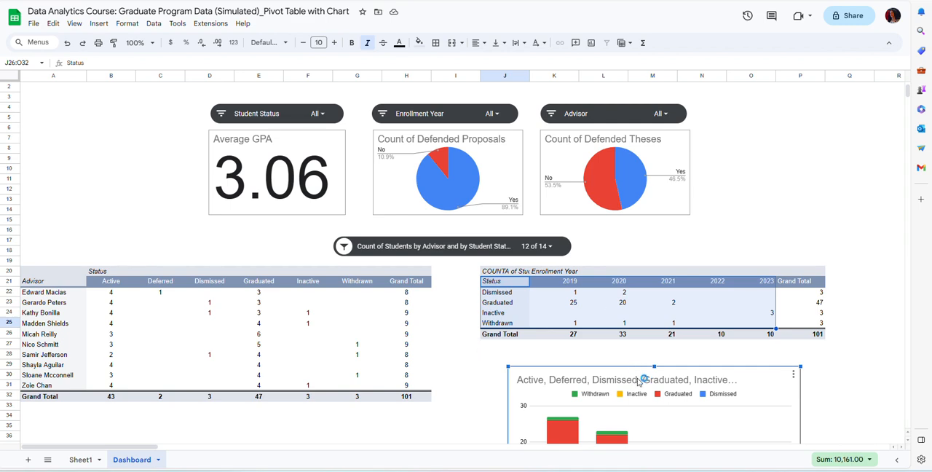
pyautogui.moveTo(639, 379)
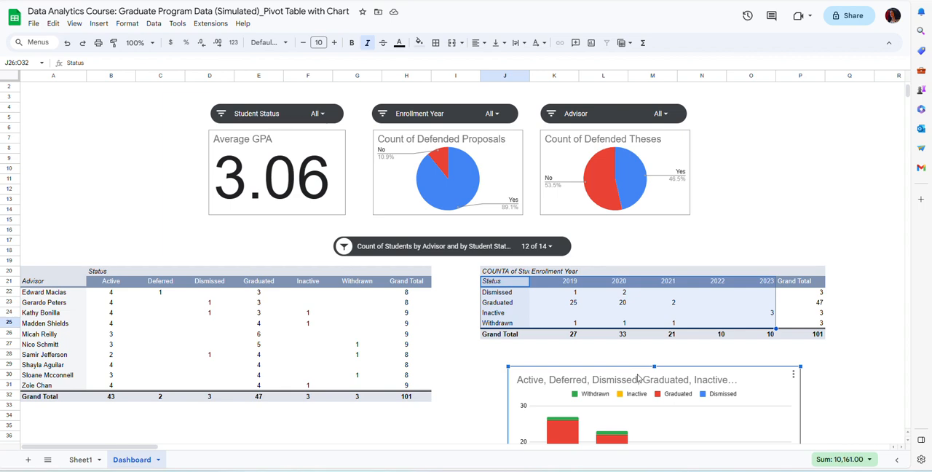